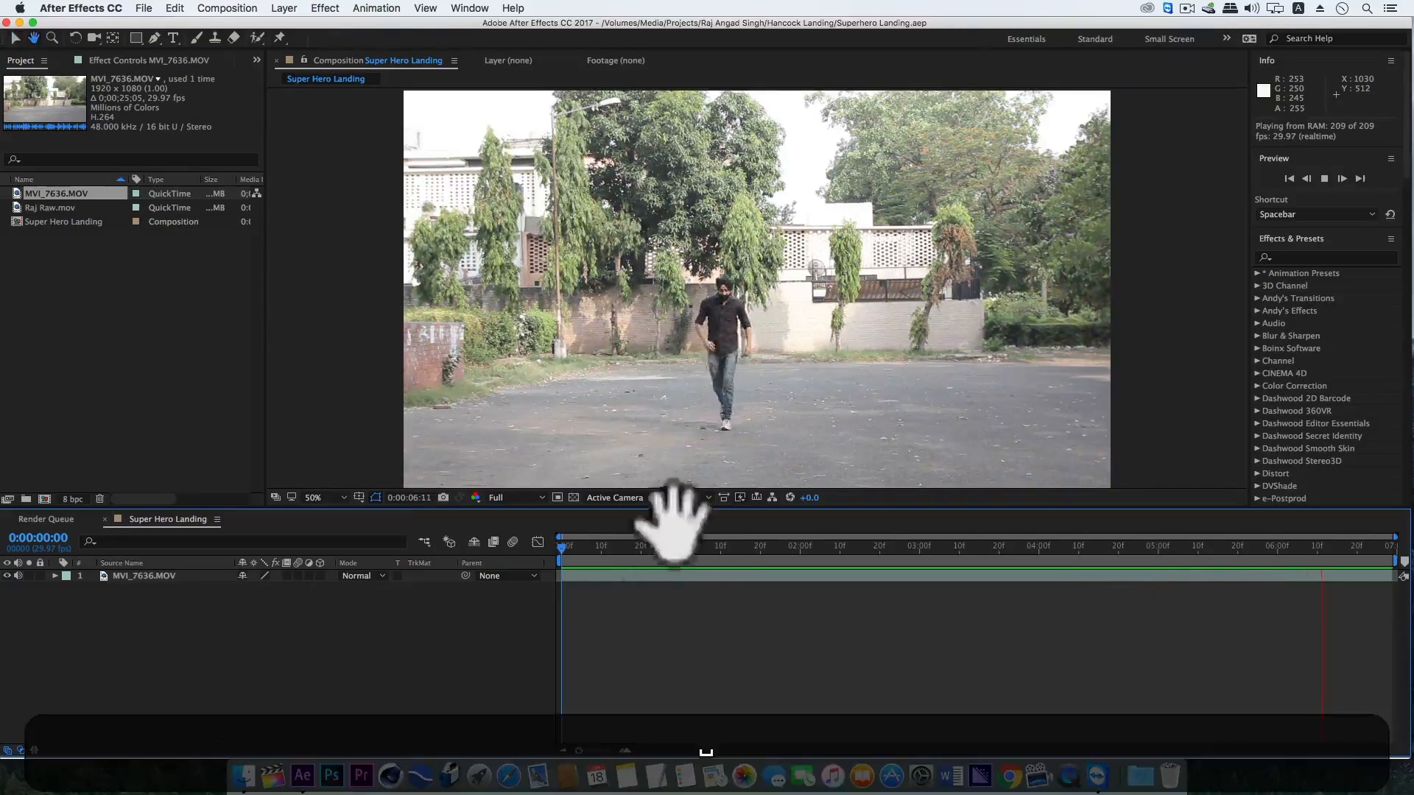
# Step: Stop the preview, scrub to the leap, and rename the trimmed copy 'Raj Roto'
pyautogui.click(619, 546)
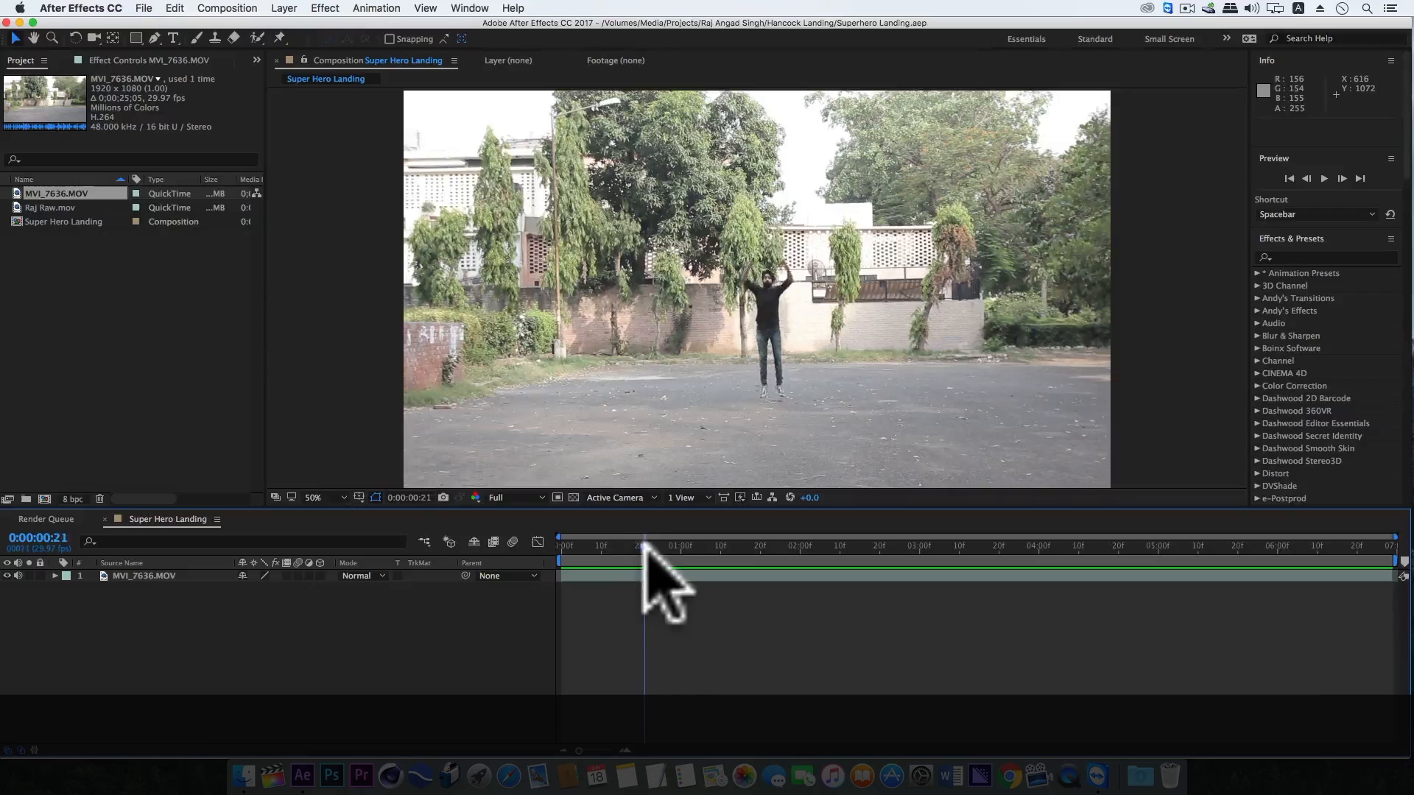
pyautogui.moveTo(647, 545); pyautogui.dragTo(683, 545)
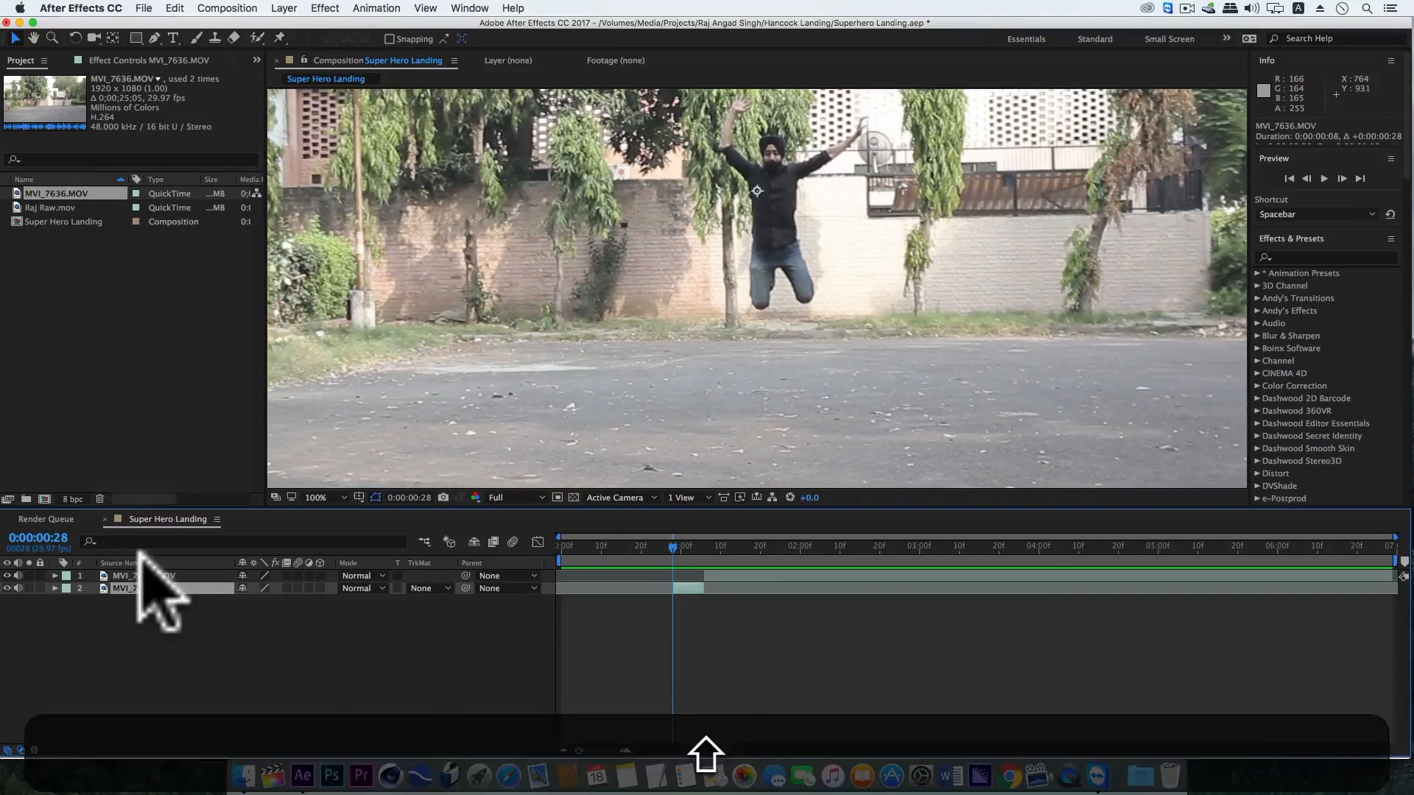
pyautogui.doubleClick(136, 587)
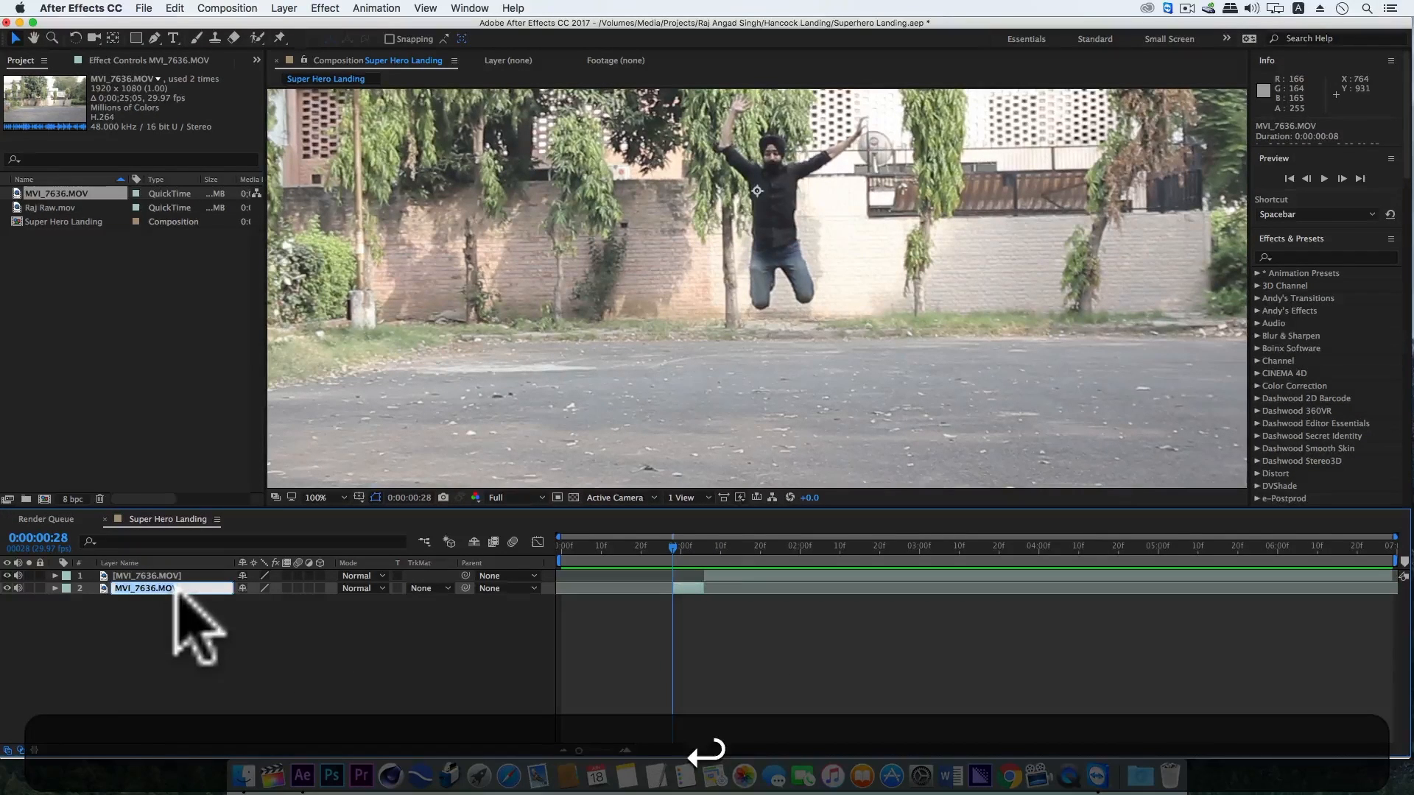
pyautogui.write('Raj Roto')
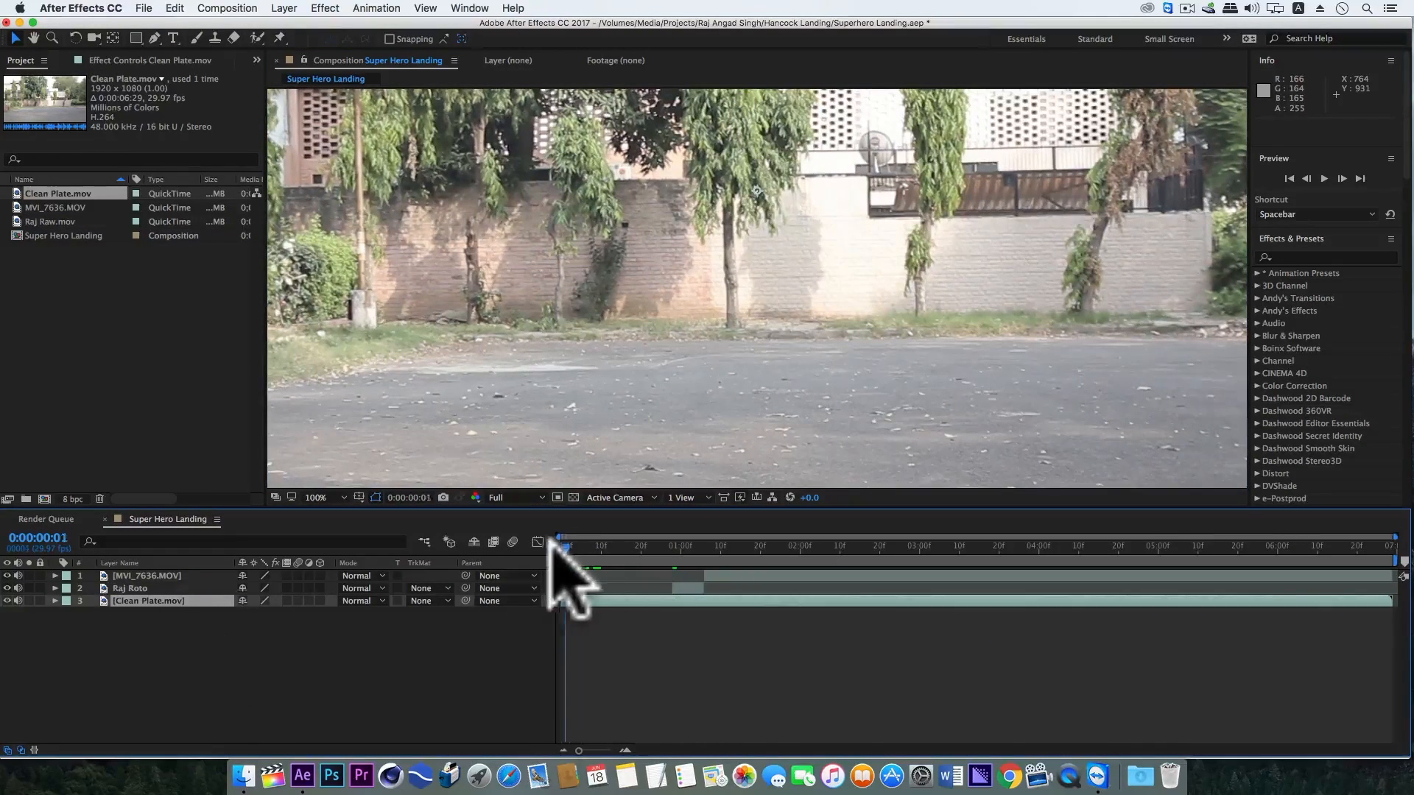
# Step: Preview the clean plate to the mid-jump frame and open Raj Roto in the Layer panel
pyautogui.moveTo(564, 545); pyautogui.dragTo(667, 545)
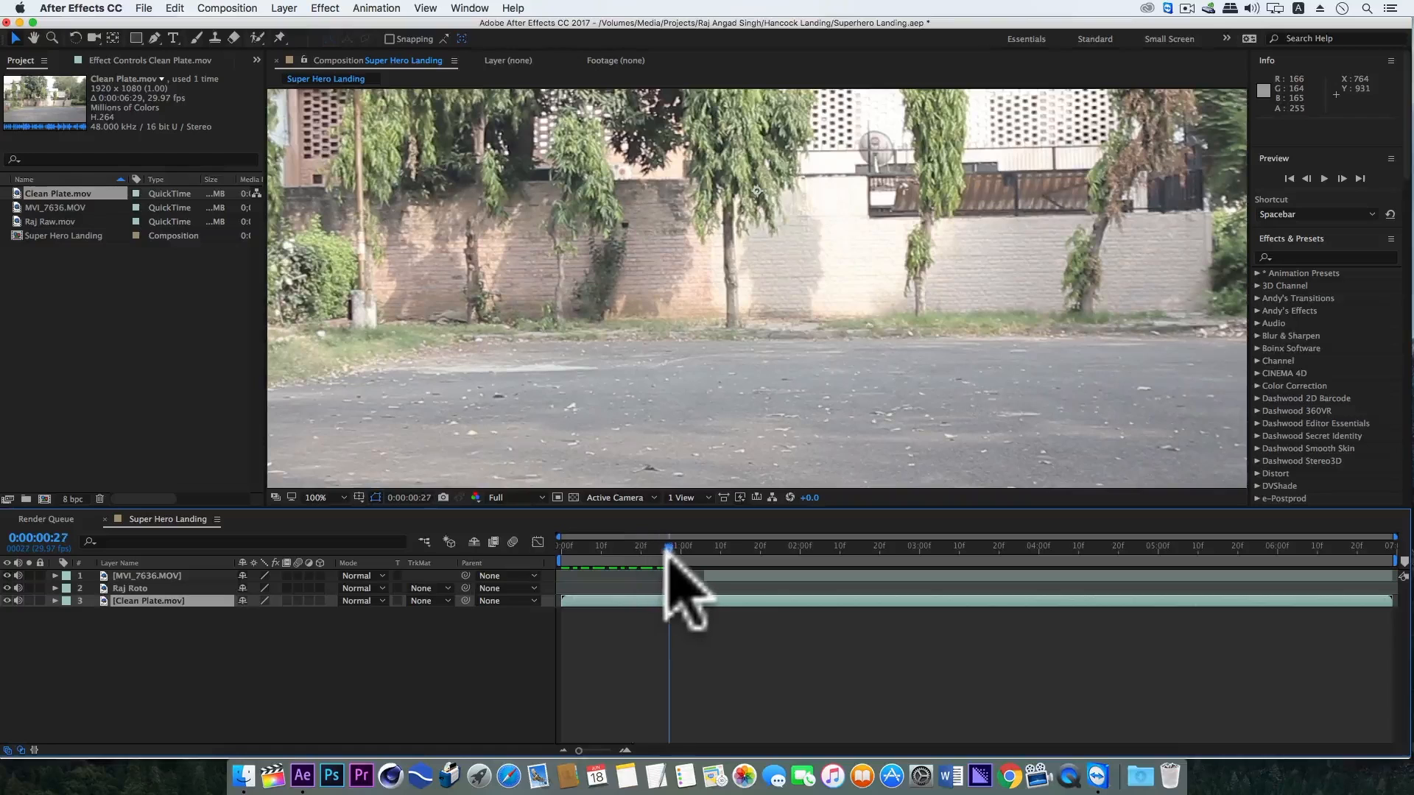
pyautogui.moveTo(670, 546); pyautogui.dragTo(710, 545)
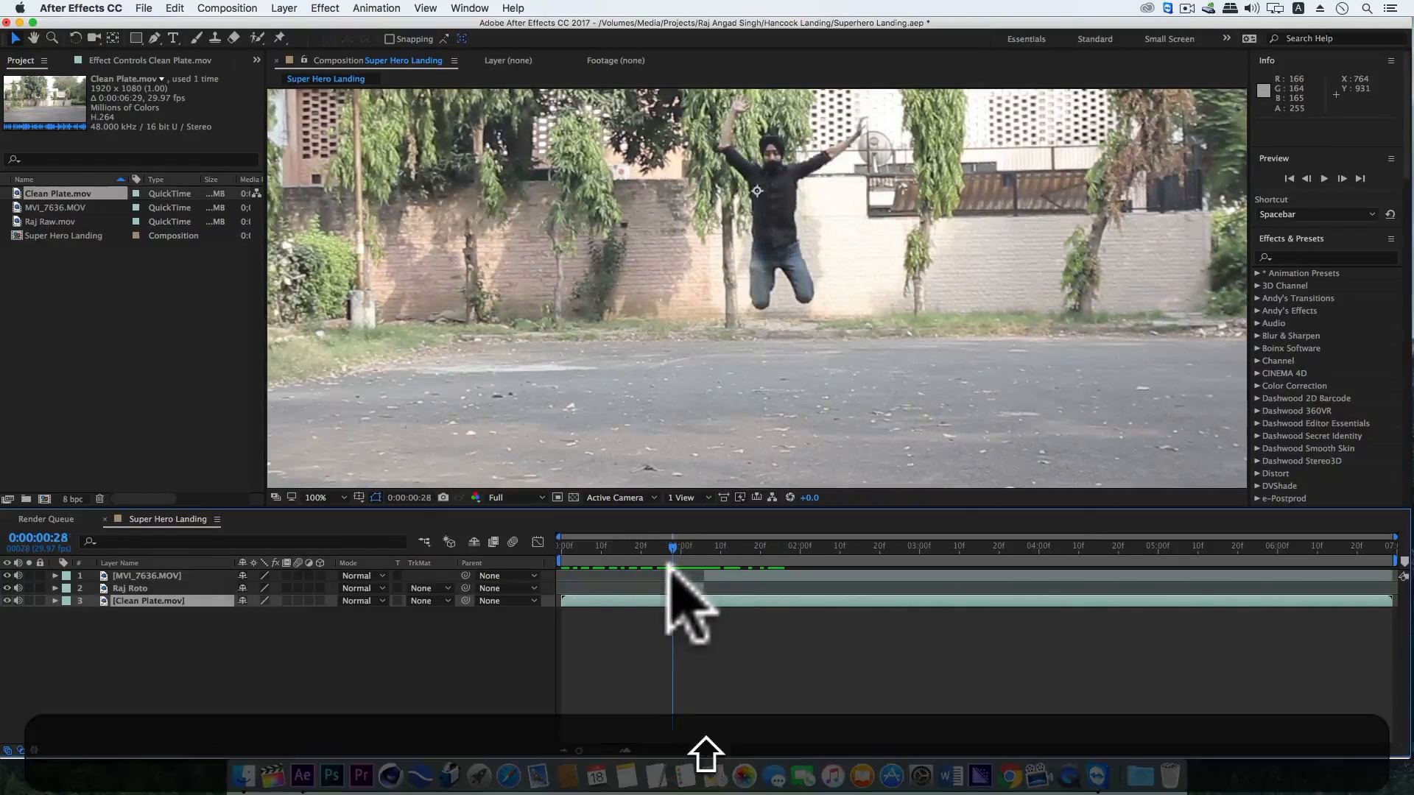
pyautogui.click(130, 588)
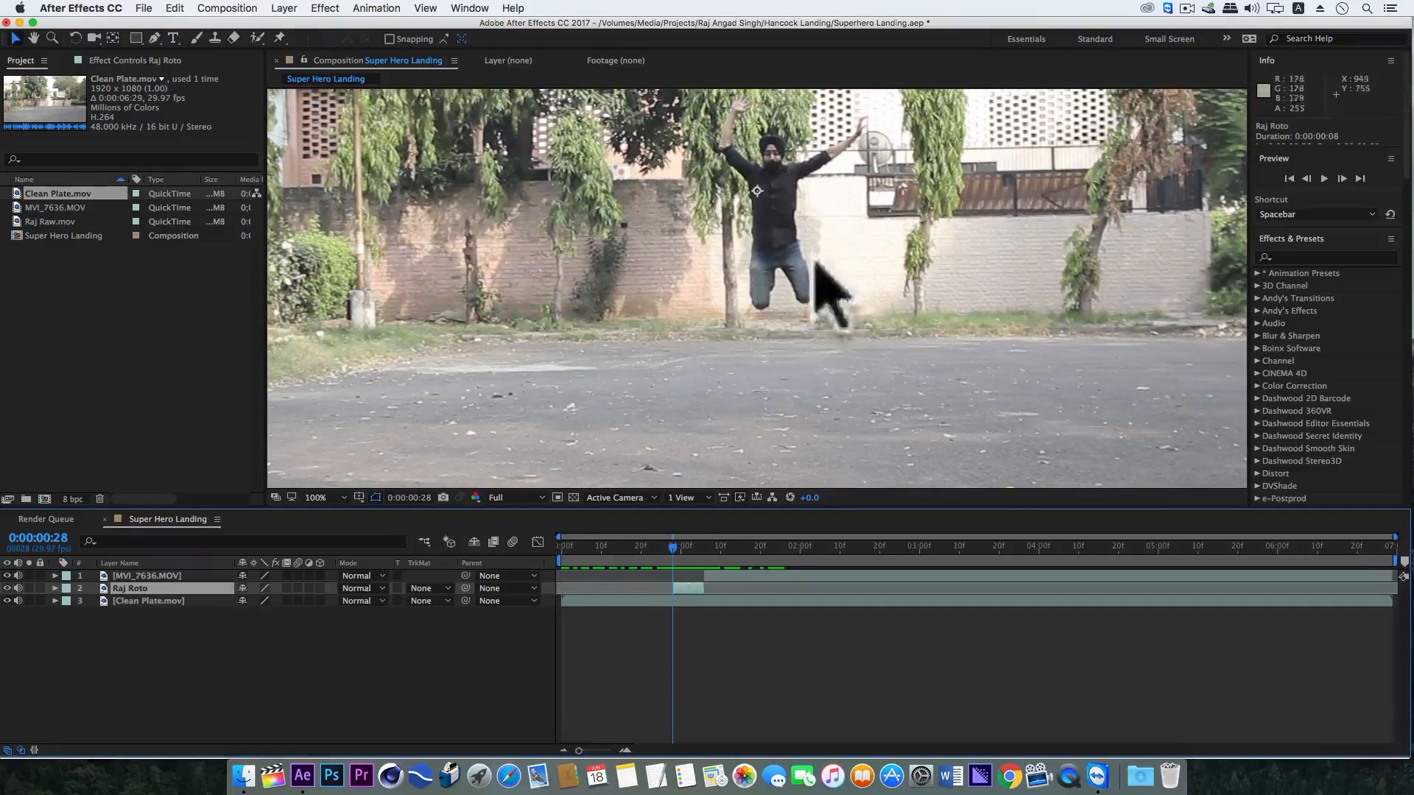
pyautogui.doubleClick(130, 588)
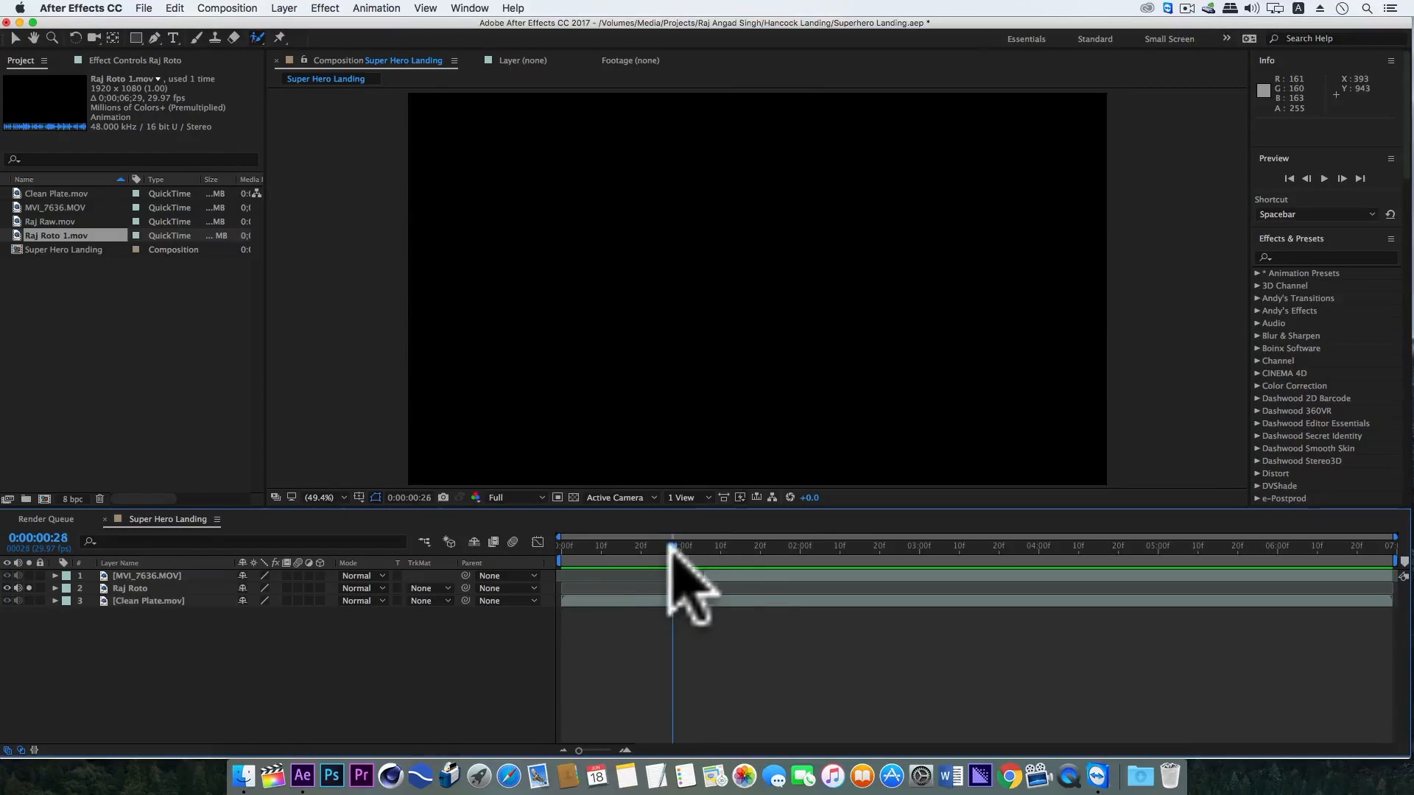
# Step: At the mid-jump frame, keyframe Raj Roto higher above the frame and preview the fall
pyautogui.moveTo(671, 547); pyautogui.dragTo(692, 547)
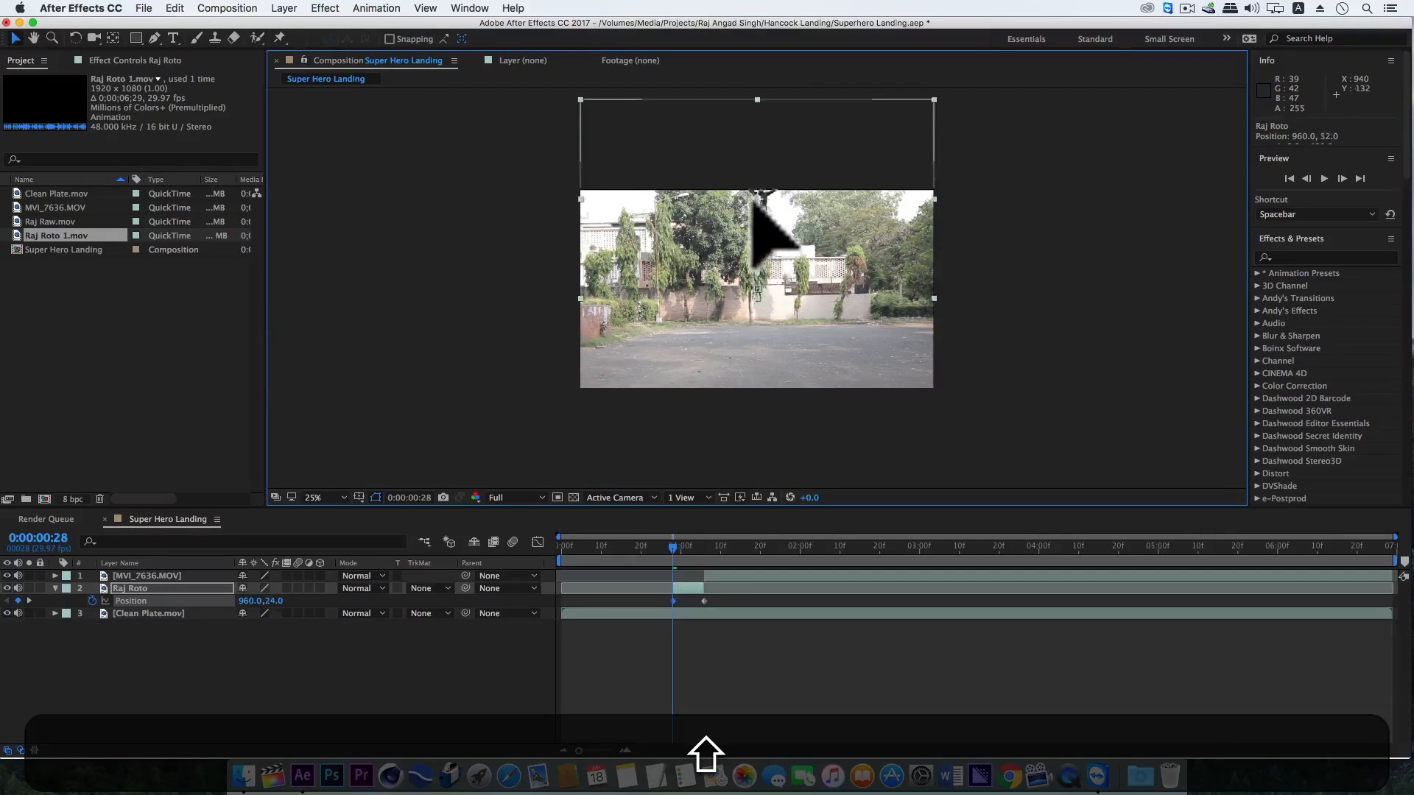
pyautogui.moveTo(757, 253); pyautogui.dragTo(758, 158)
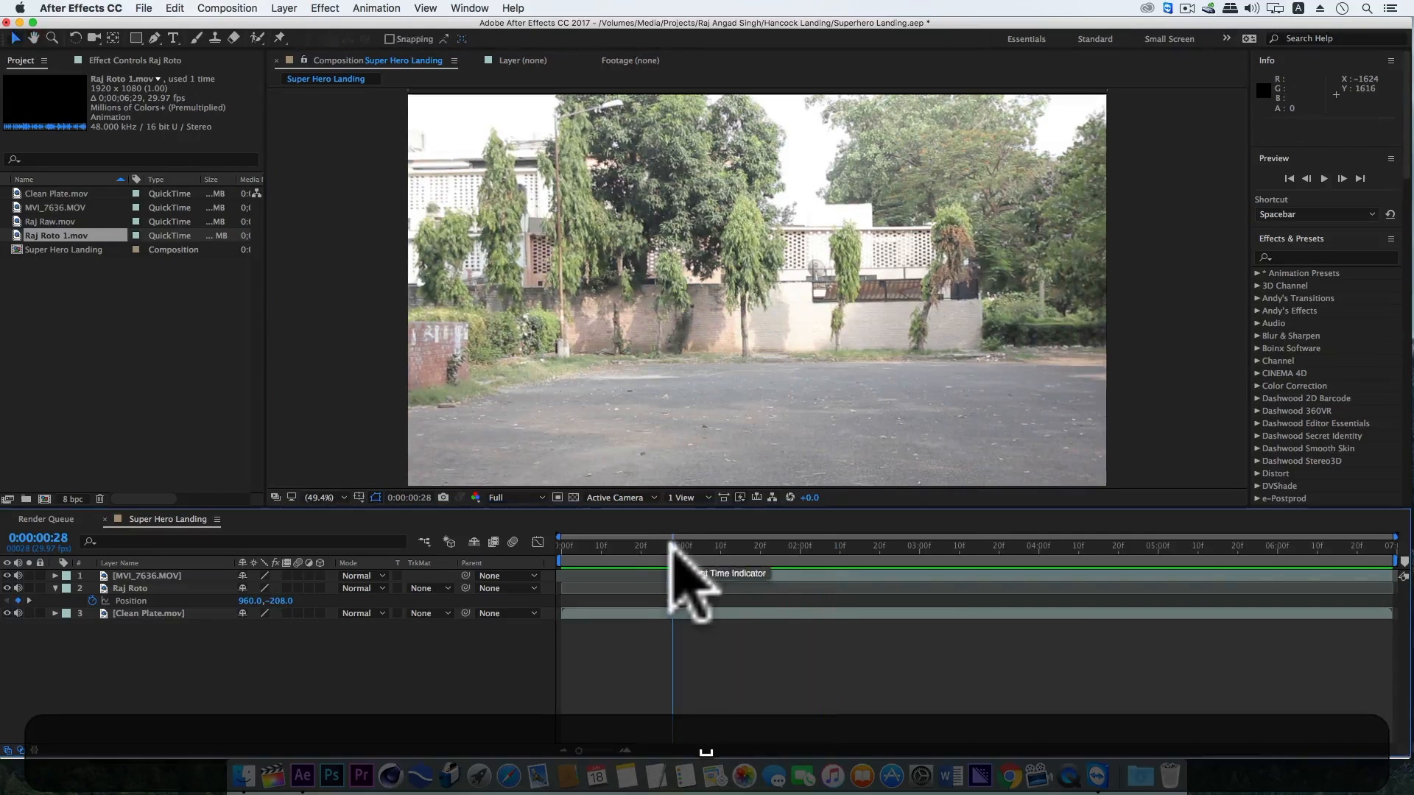
pyautogui.moveTo(671, 559); pyautogui.dragTo(692, 547)
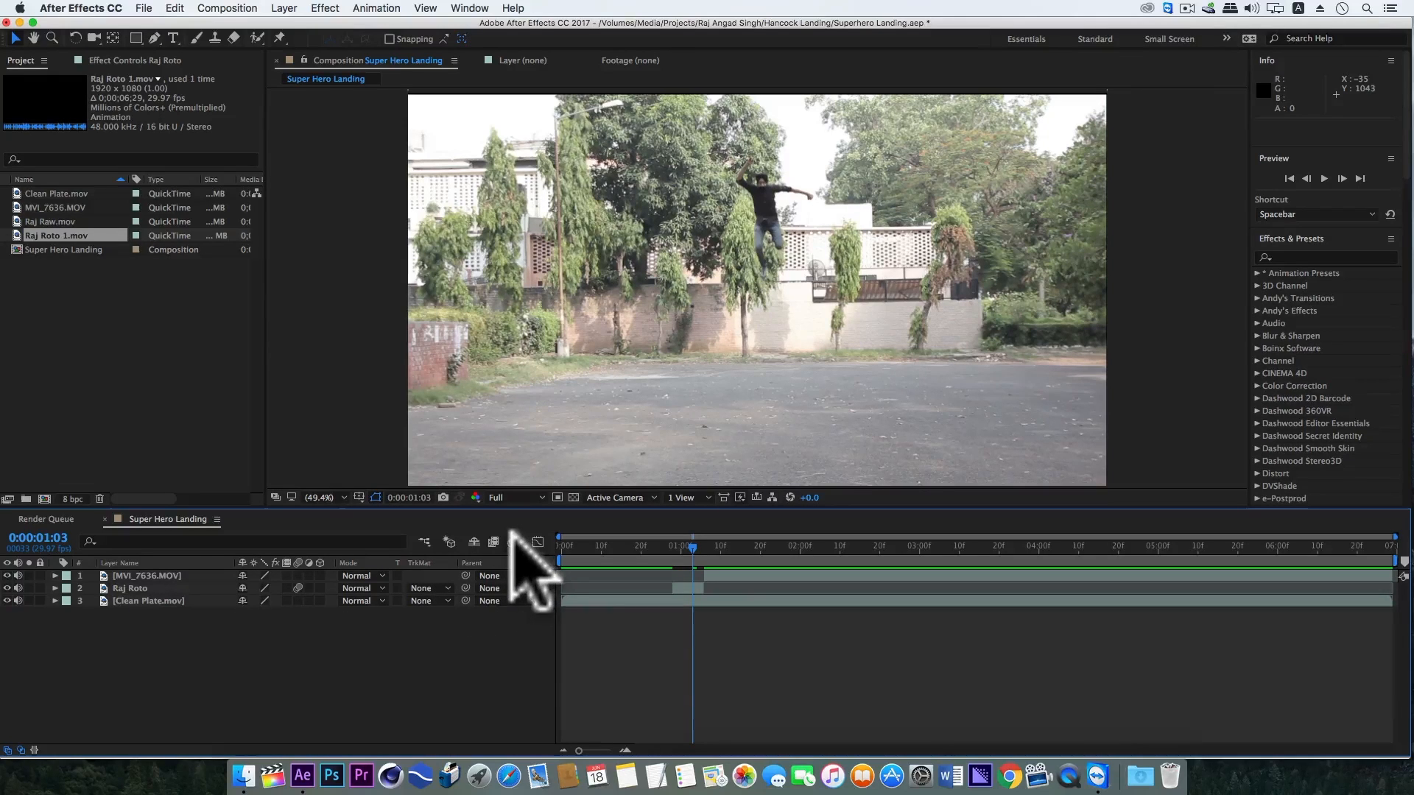
# Step: Move the playhead to the landing frame for placing the Ground Crack clip
pyautogui.click(690, 545)
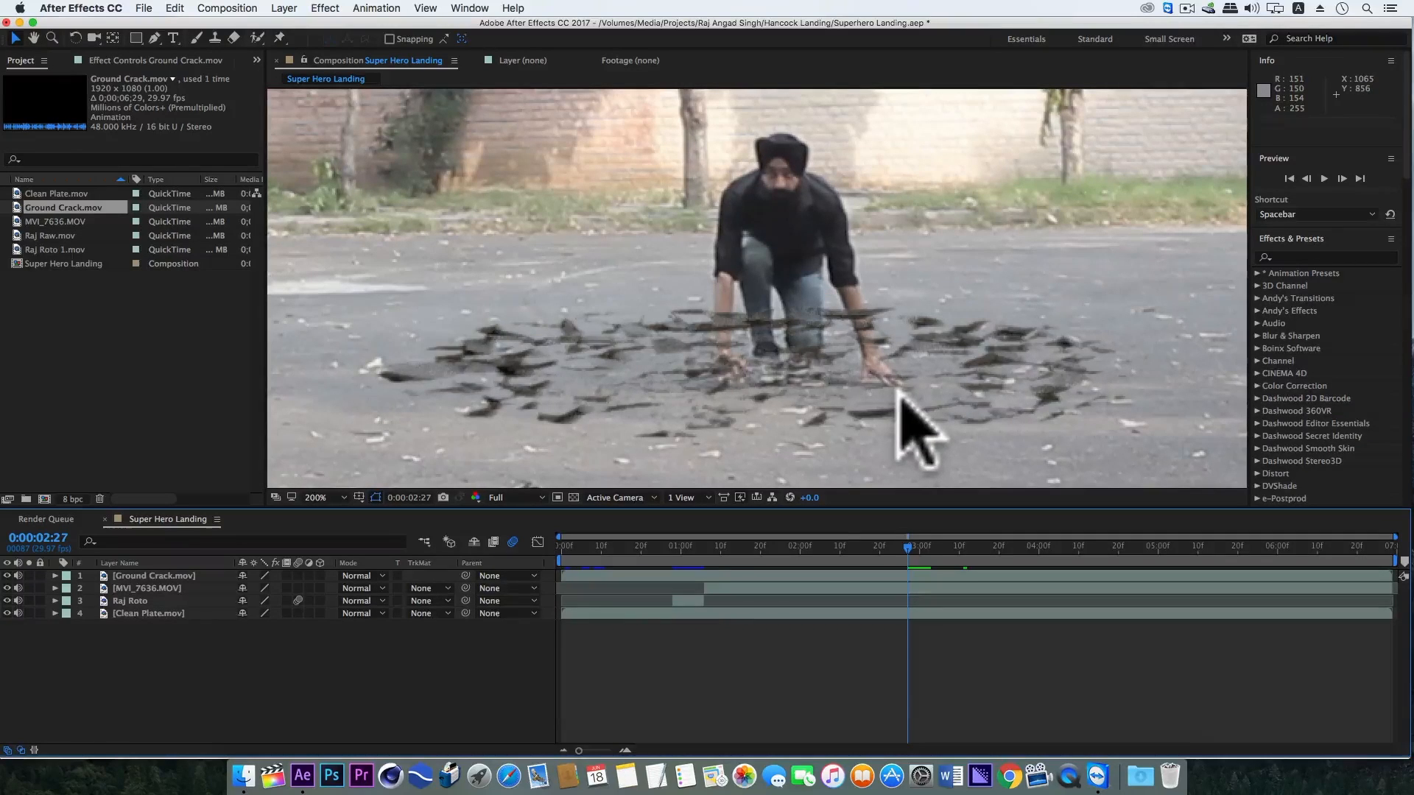
pyautogui.moveTo(910, 433)
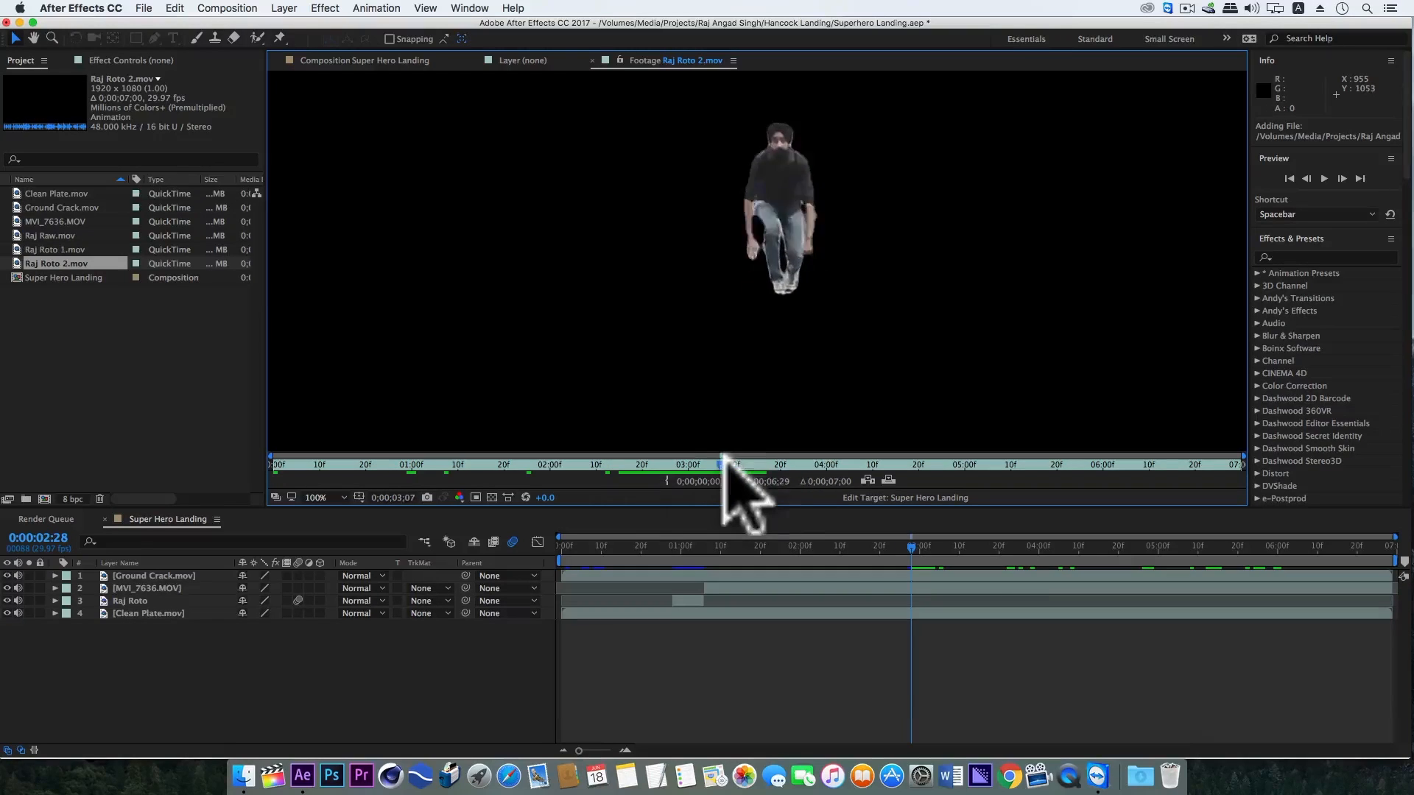
# Step: Overlay-edit Raj Roto 2 into the composition and scrub the landing to check the debris
pyautogui.click(365, 60)
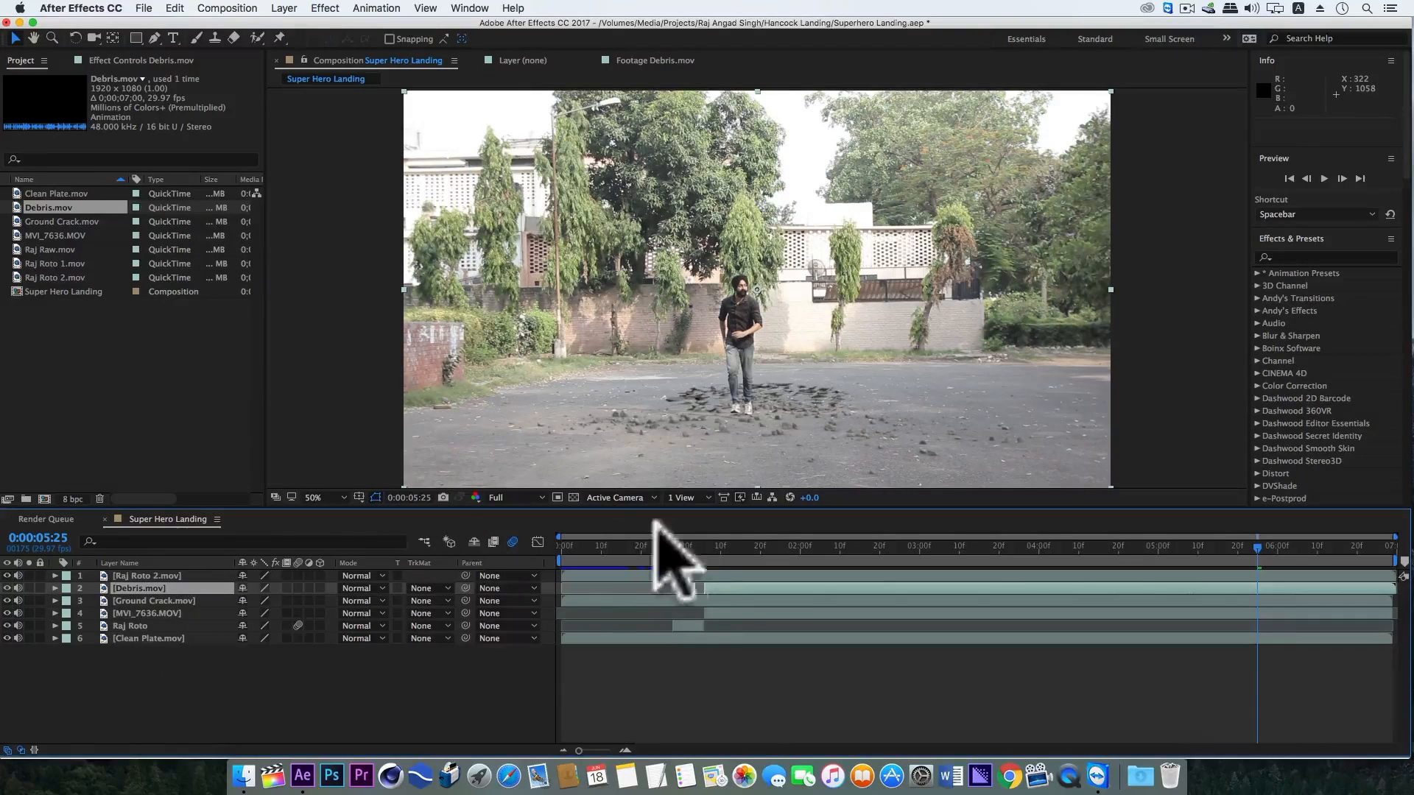
pyautogui.click(730, 547)
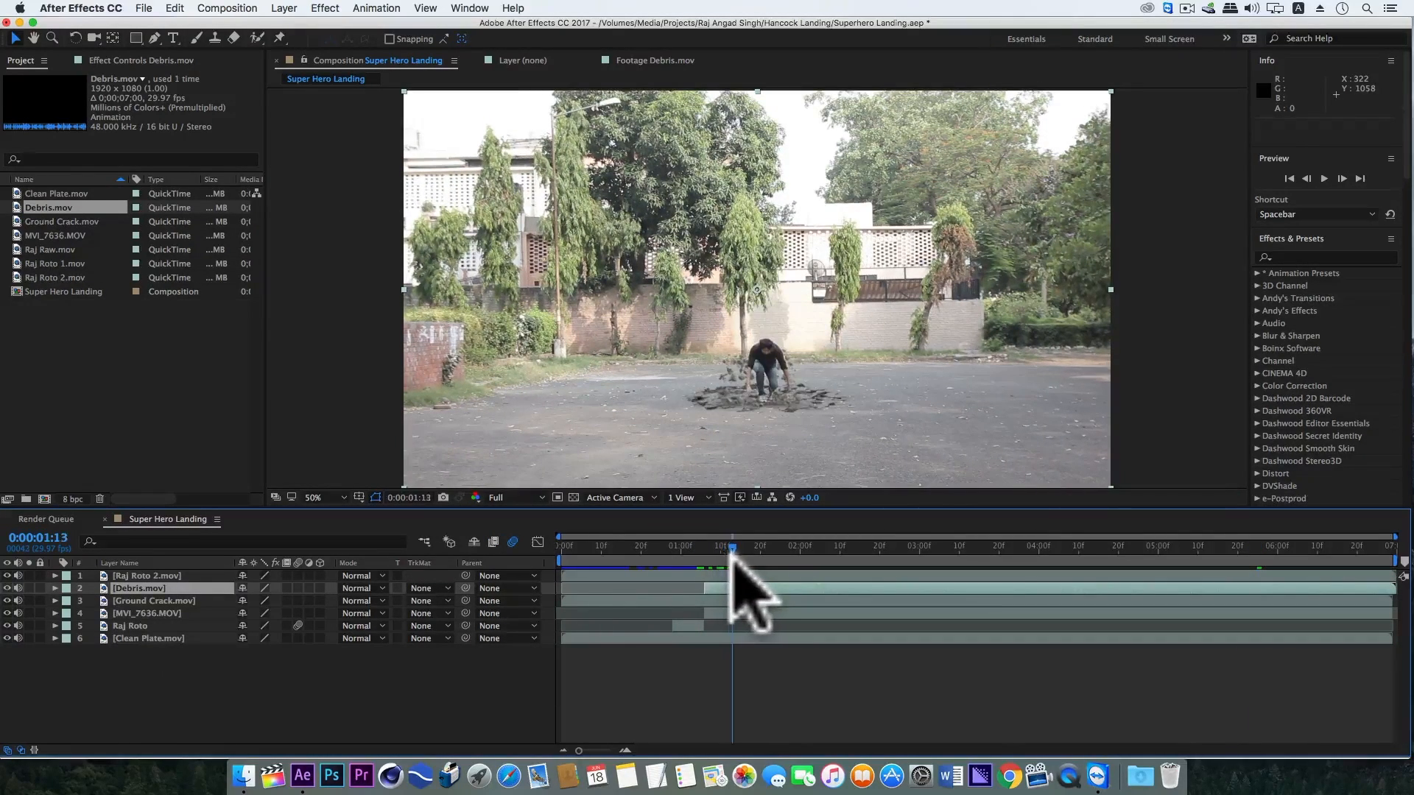
pyautogui.moveTo(730, 547); pyautogui.dragTo(852, 547)
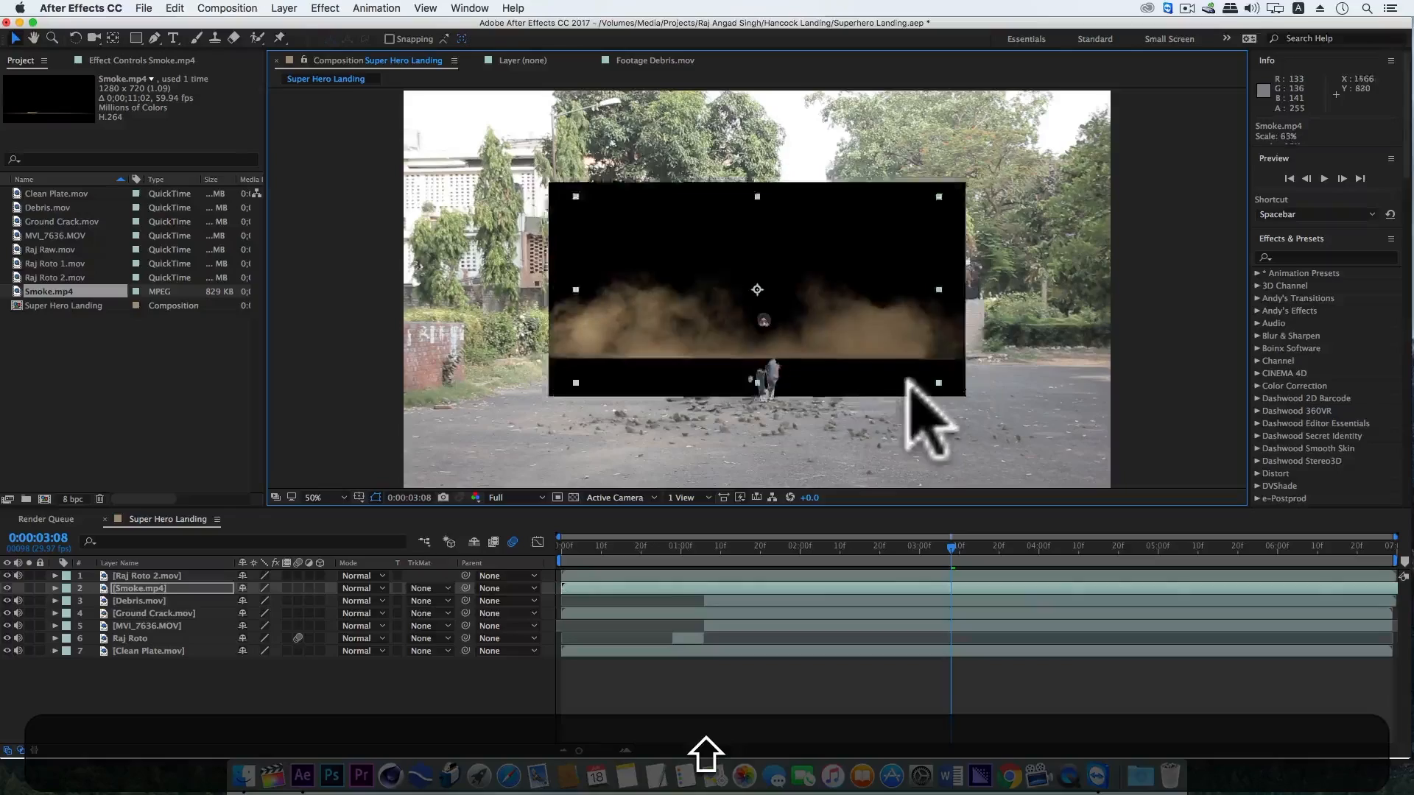
# Step: Apply Tint to the Smoke layer and set Amount to Tint to 60%
pyautogui.moveTo(758, 289); pyautogui.dragTo(766, 365)
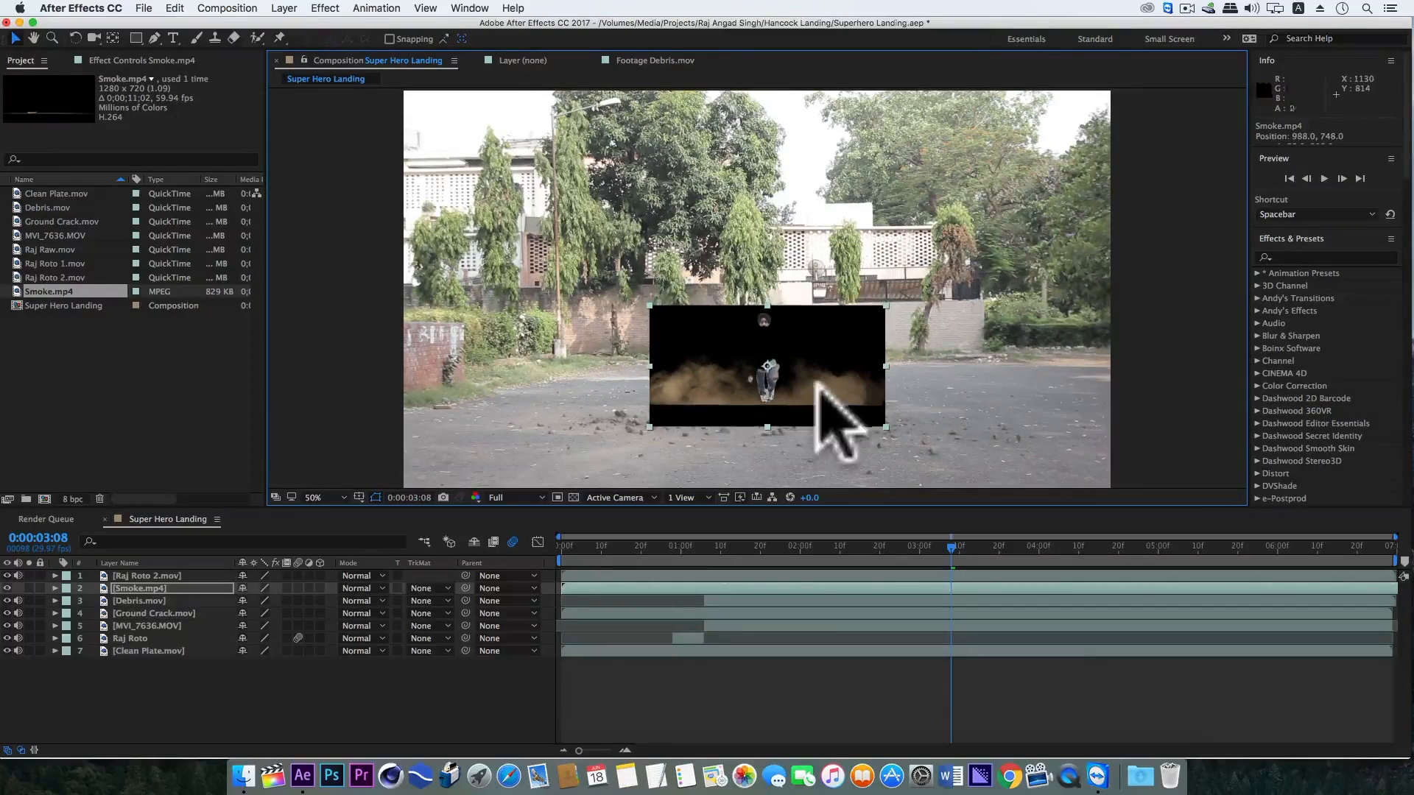
pyautogui.click(324, 8)
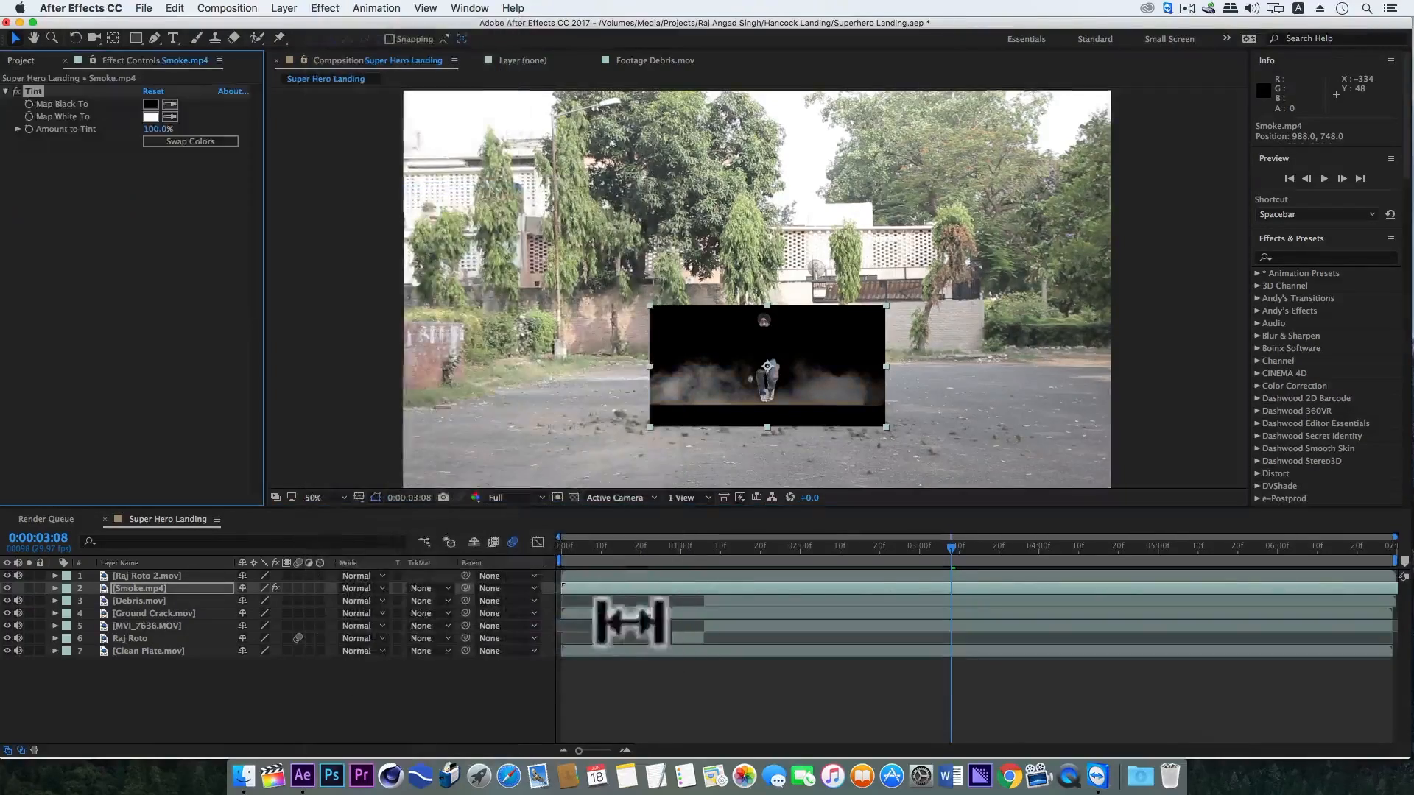
pyautogui.write('60')
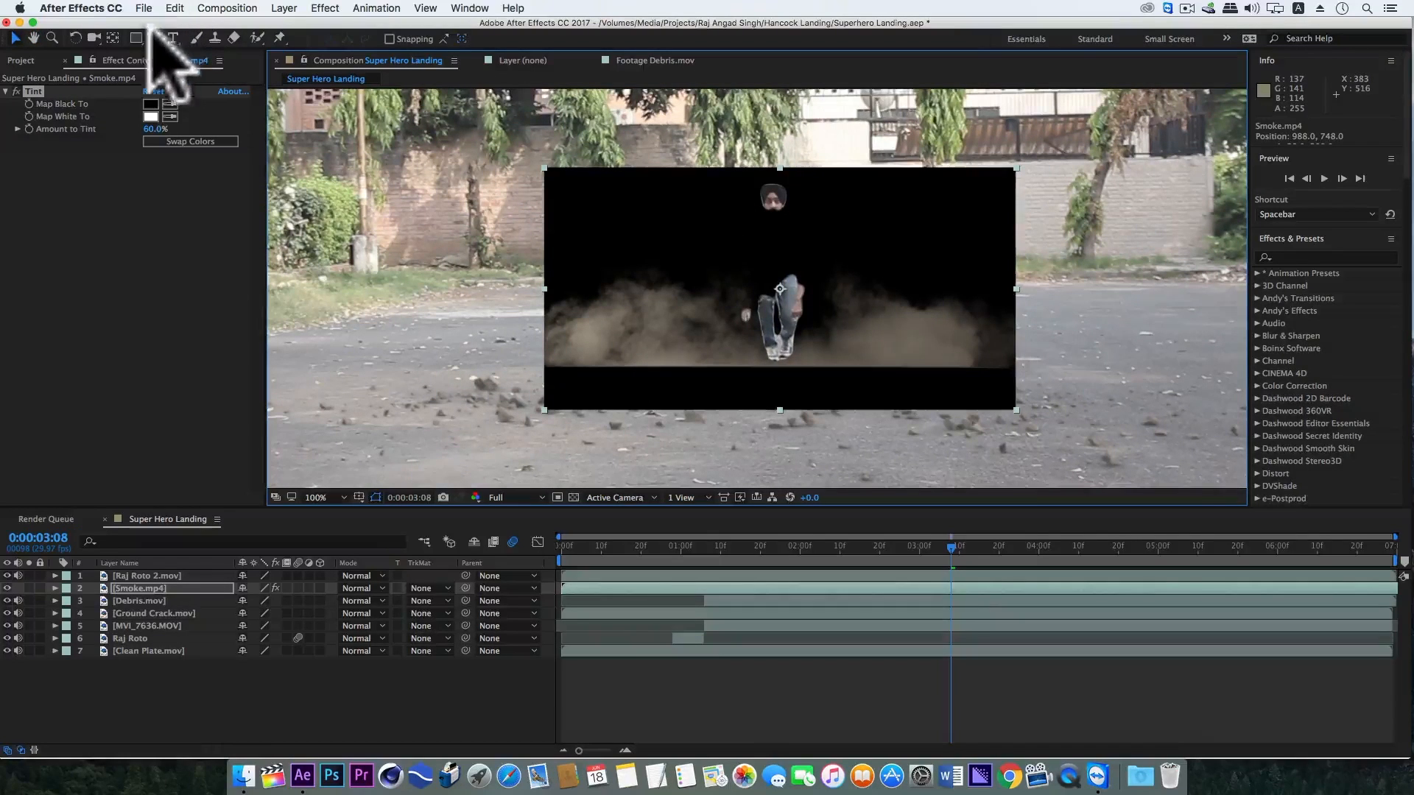
pyautogui.click(173, 38)
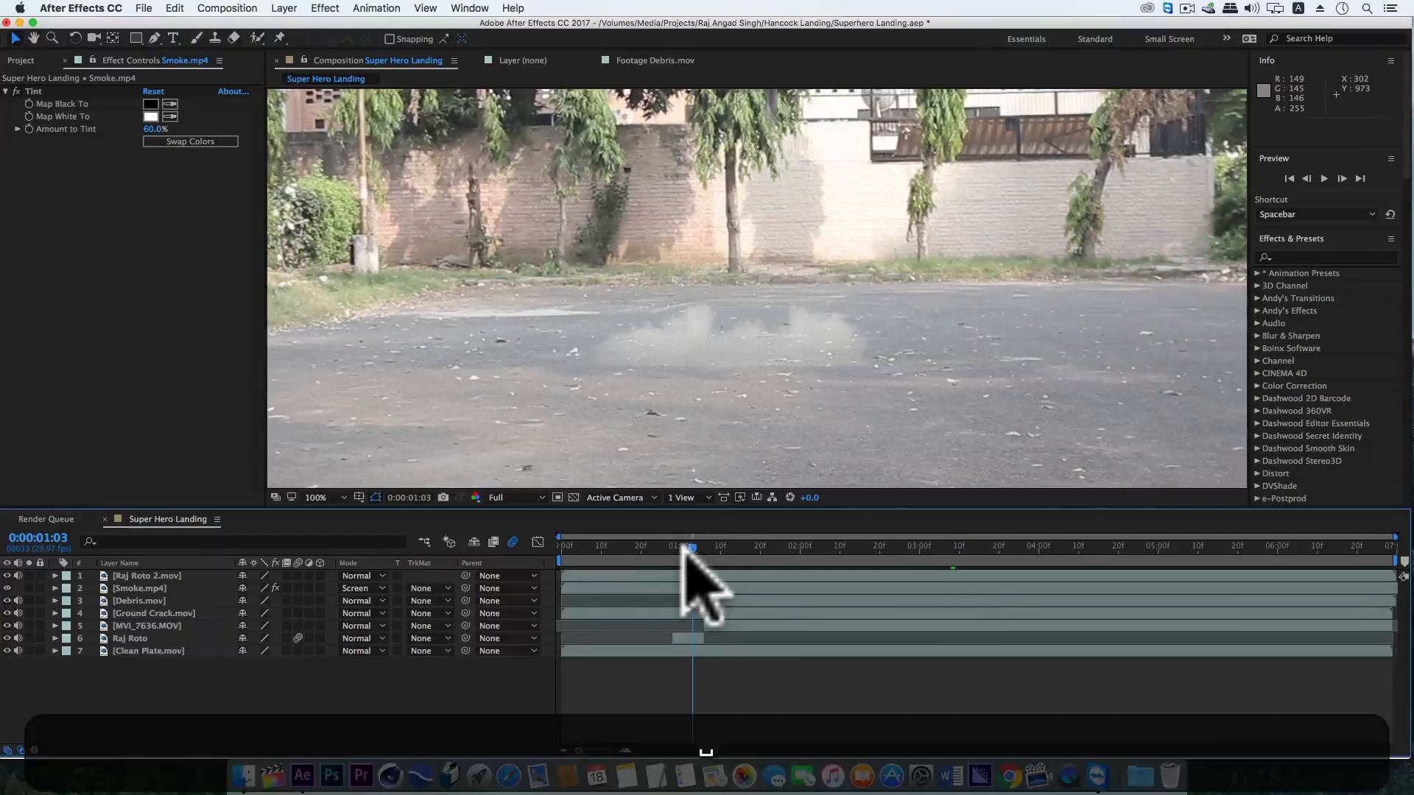
# Step: Locate the landing frame and move the Smoke layer's in-point there
pyautogui.moveTo(692, 559); pyautogui.dragTo(721, 558)
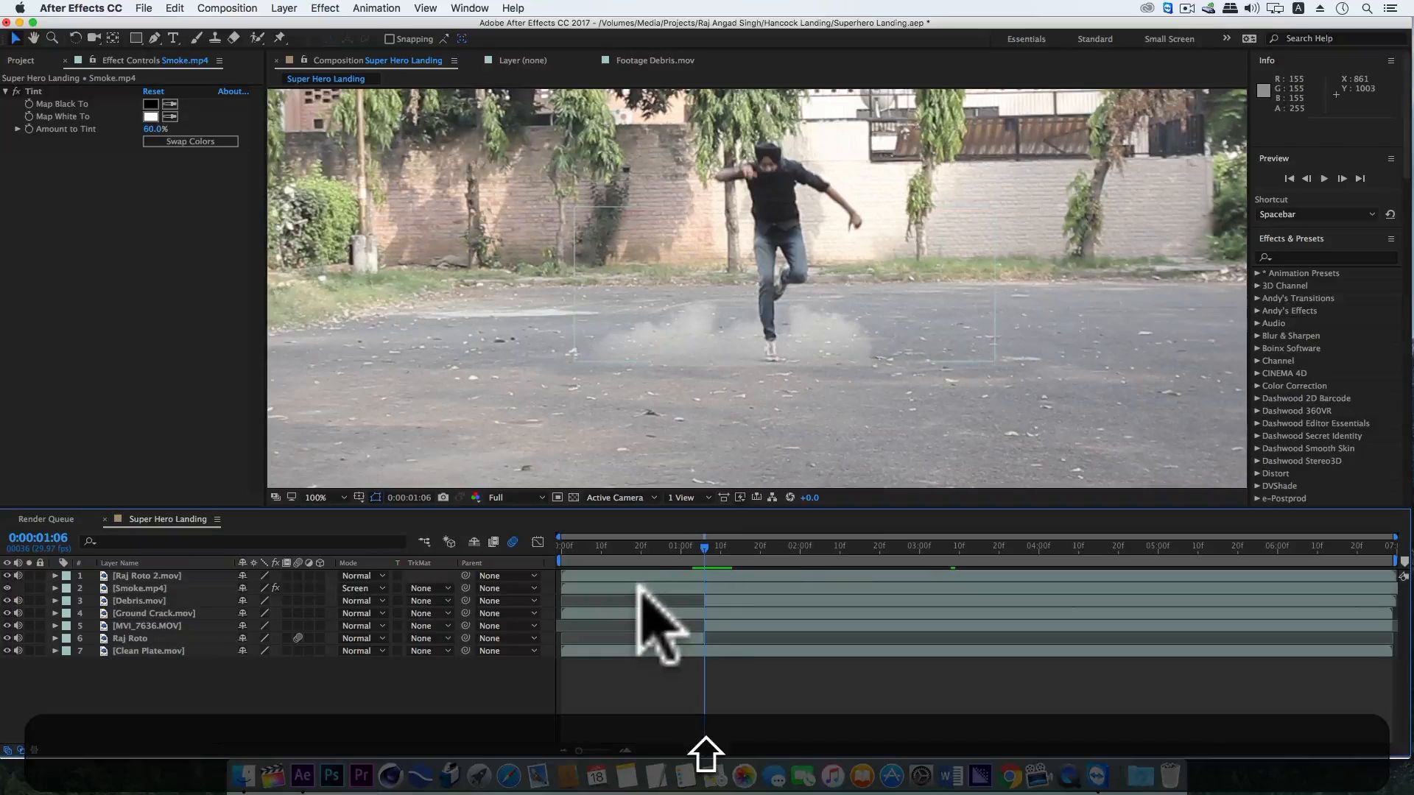
pyautogui.click(139, 587)
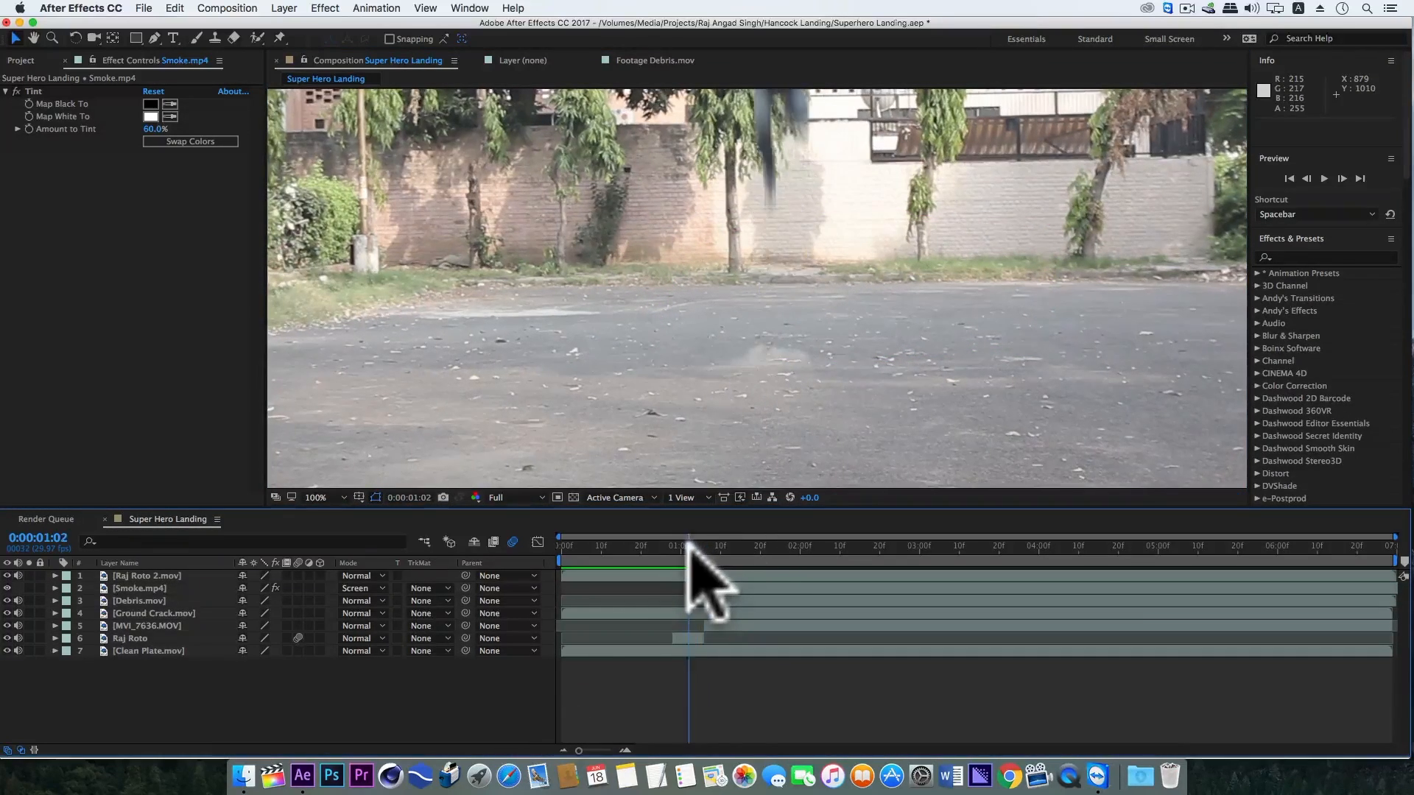
pyautogui.moveTo(682, 547); pyautogui.dragTo(704, 547)
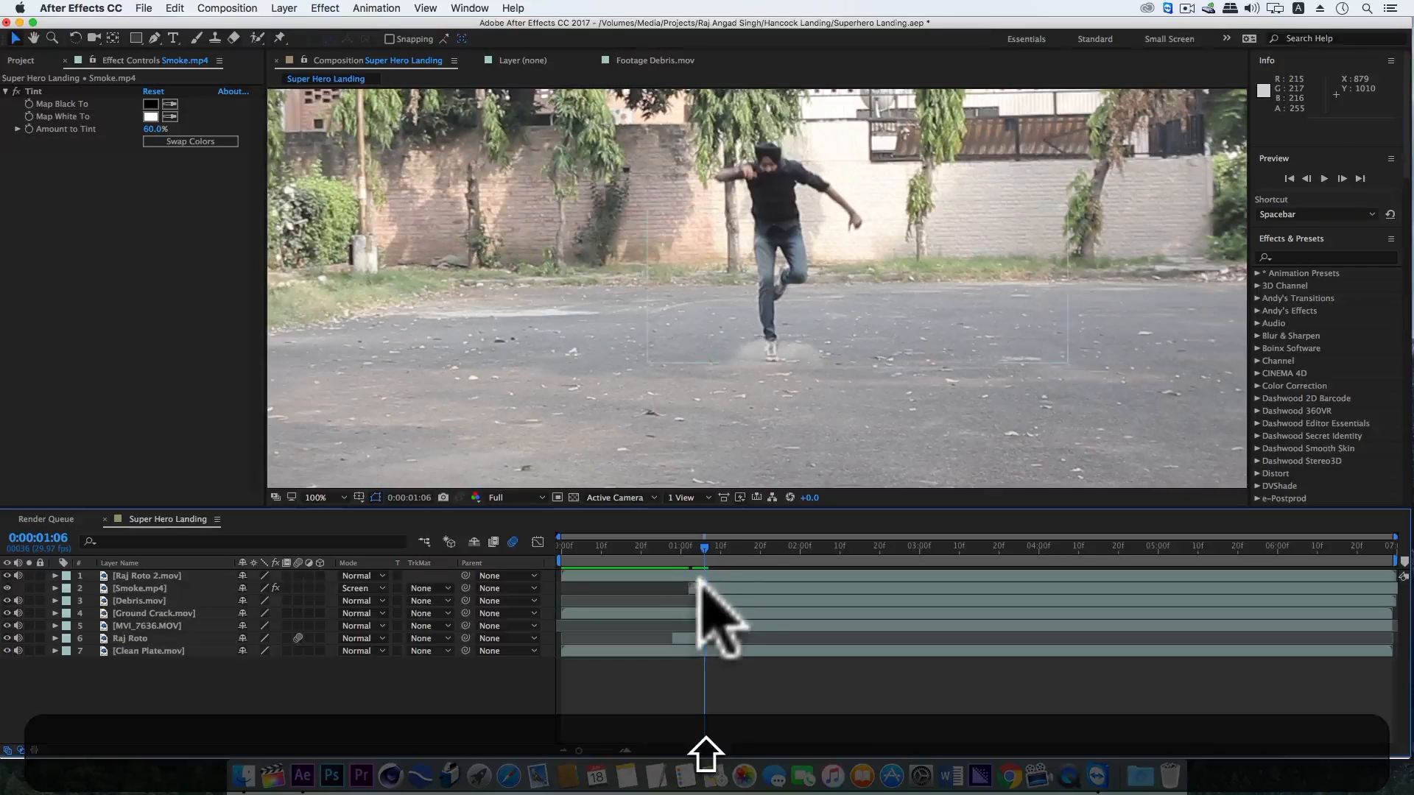
pyautogui.click(140, 588)
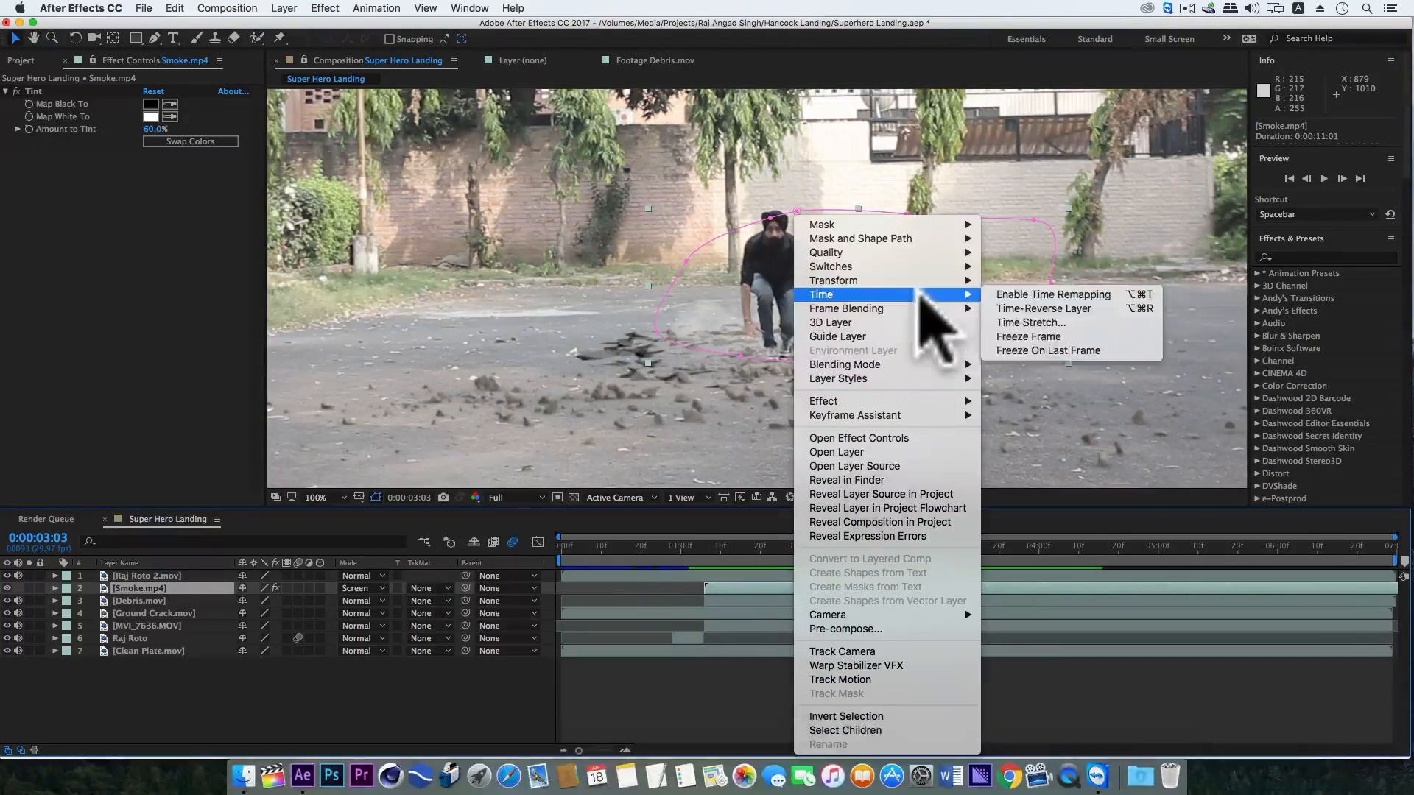
# Step: Time-stretch the Smoke layer, then start pre-composing all eight layers
pyautogui.click(1029, 322)
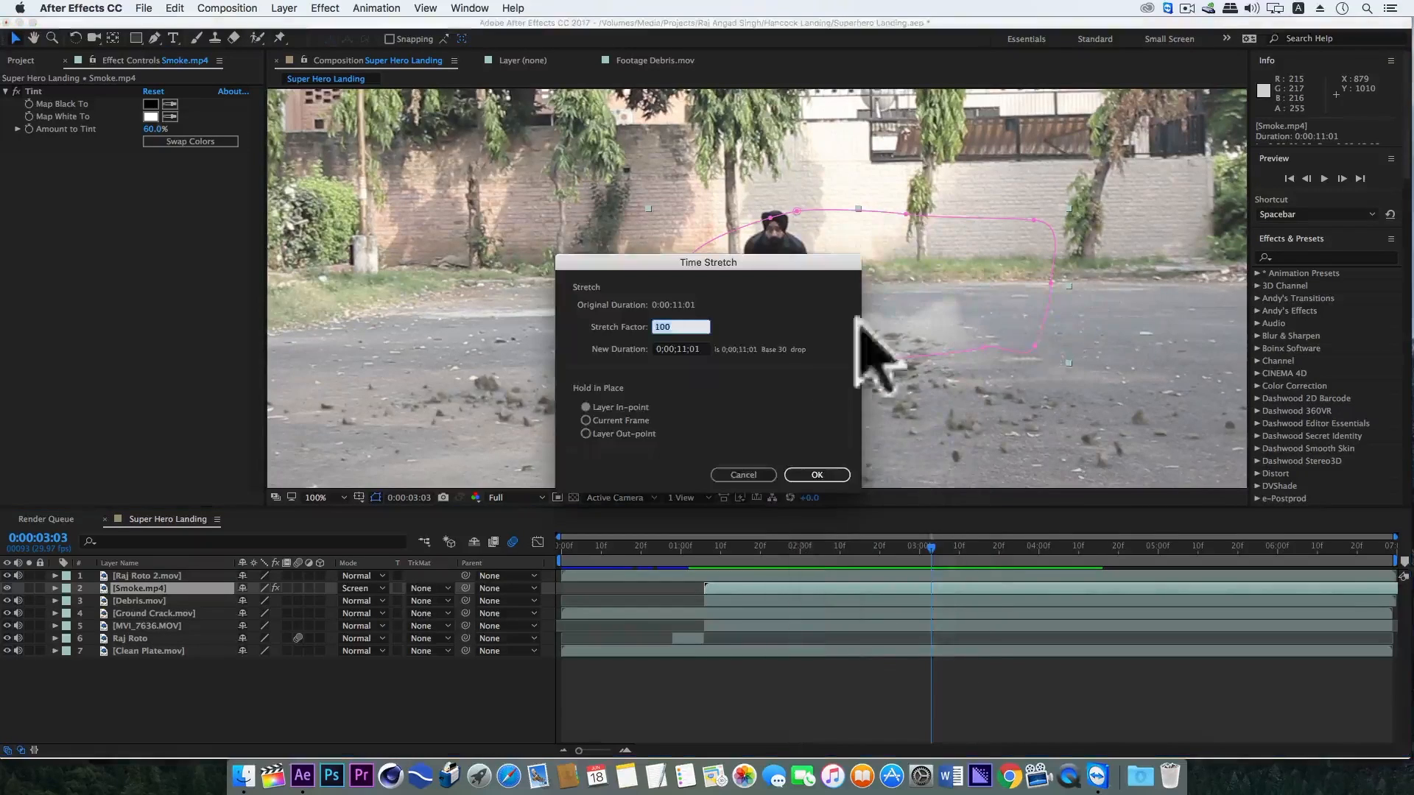
pyautogui.click(815, 475)
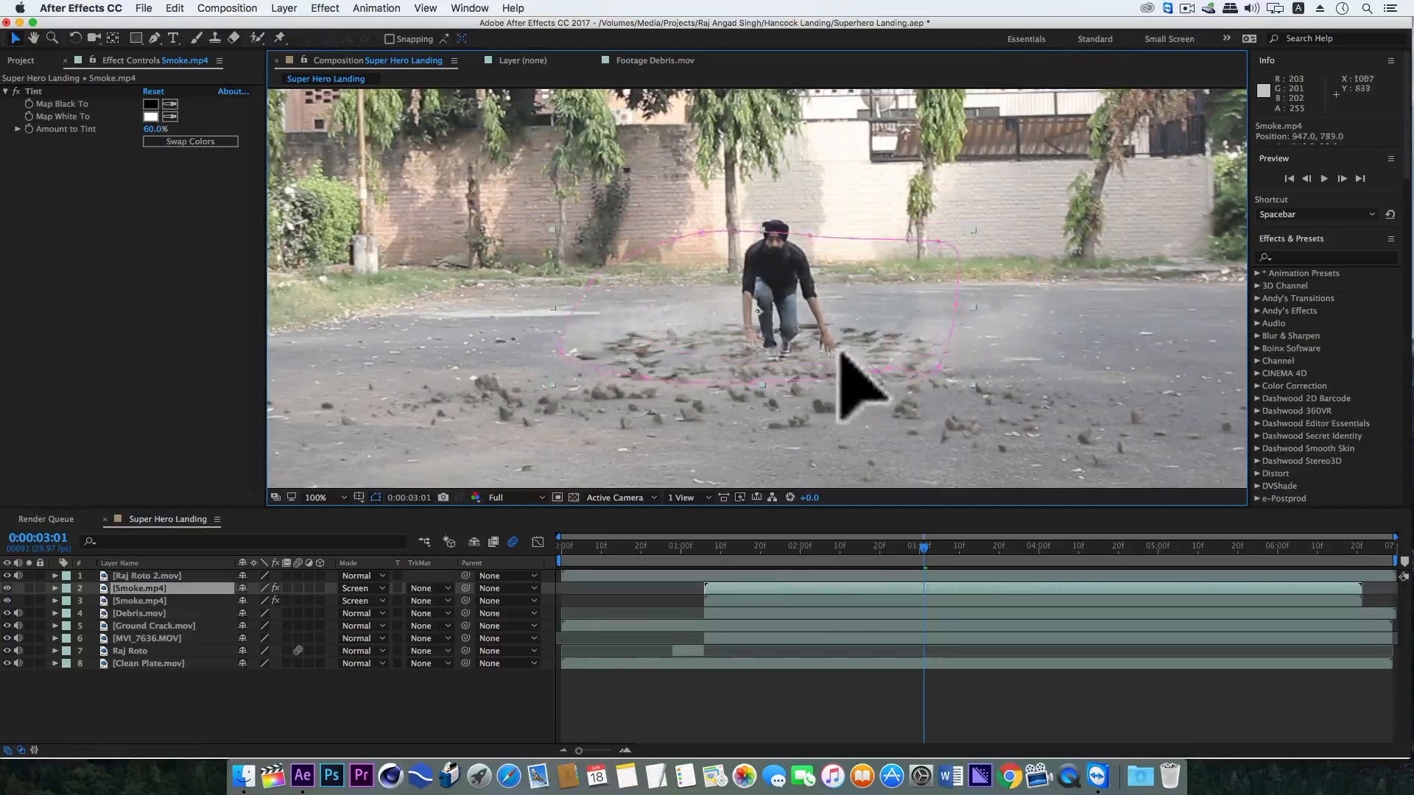
pyautogui.click(283, 8)
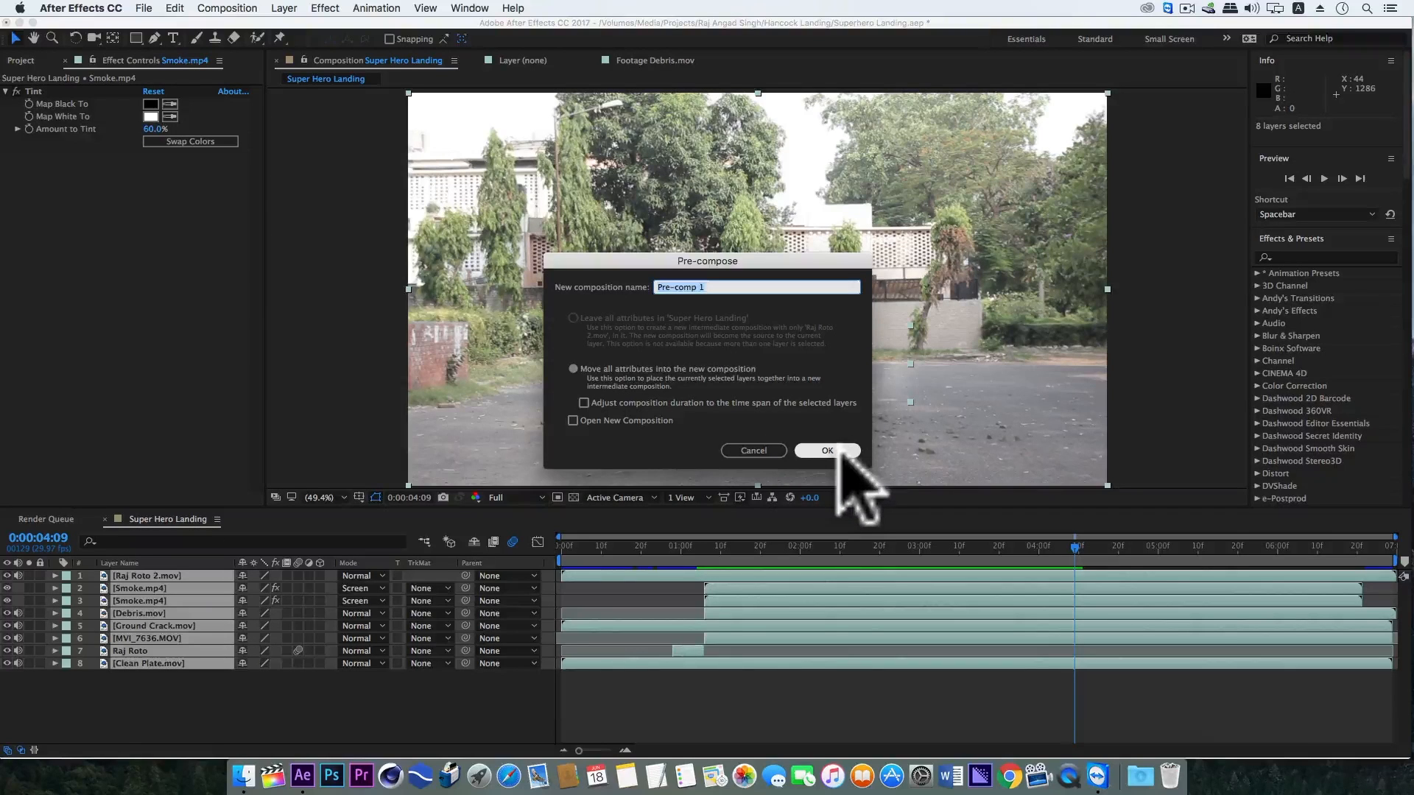
# Step: Confirm the nesting into Pre-comp 1 and search 'rea' for Real Camera Shake
pyautogui.click(825, 450)
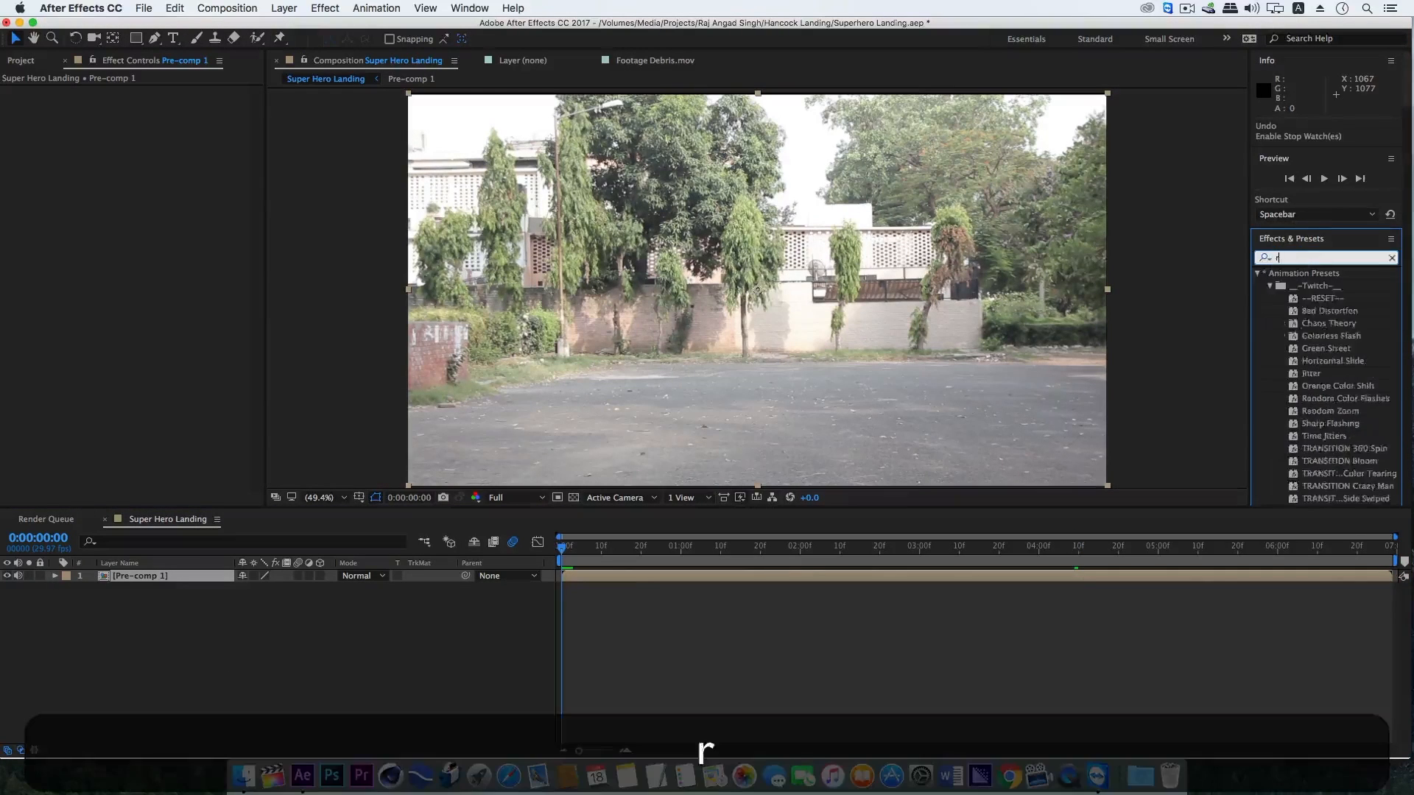
pyautogui.write('ea')
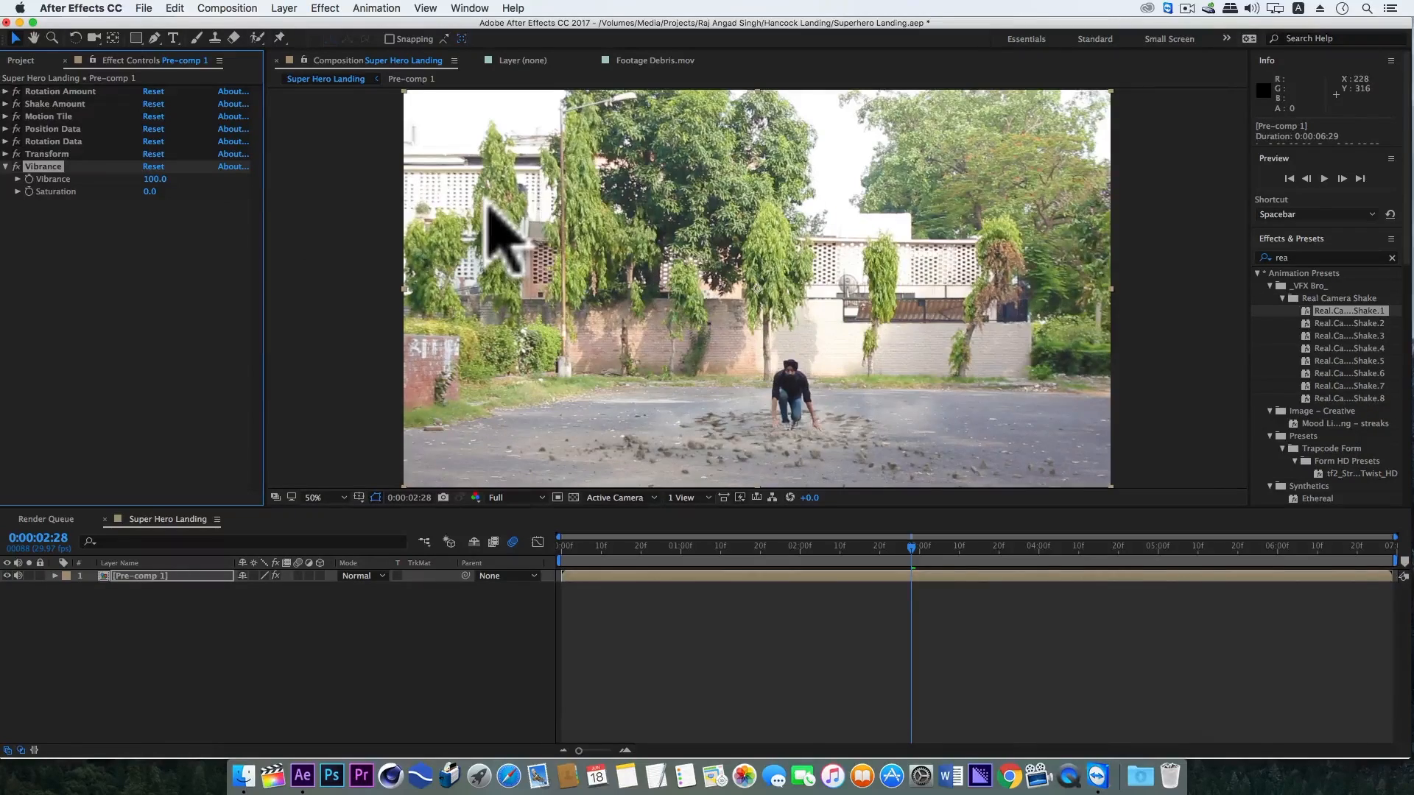
# Step: Add Color Correction > Curves to Pre-comp 1, leaving the curve at its default
pyautogui.click(325, 8)
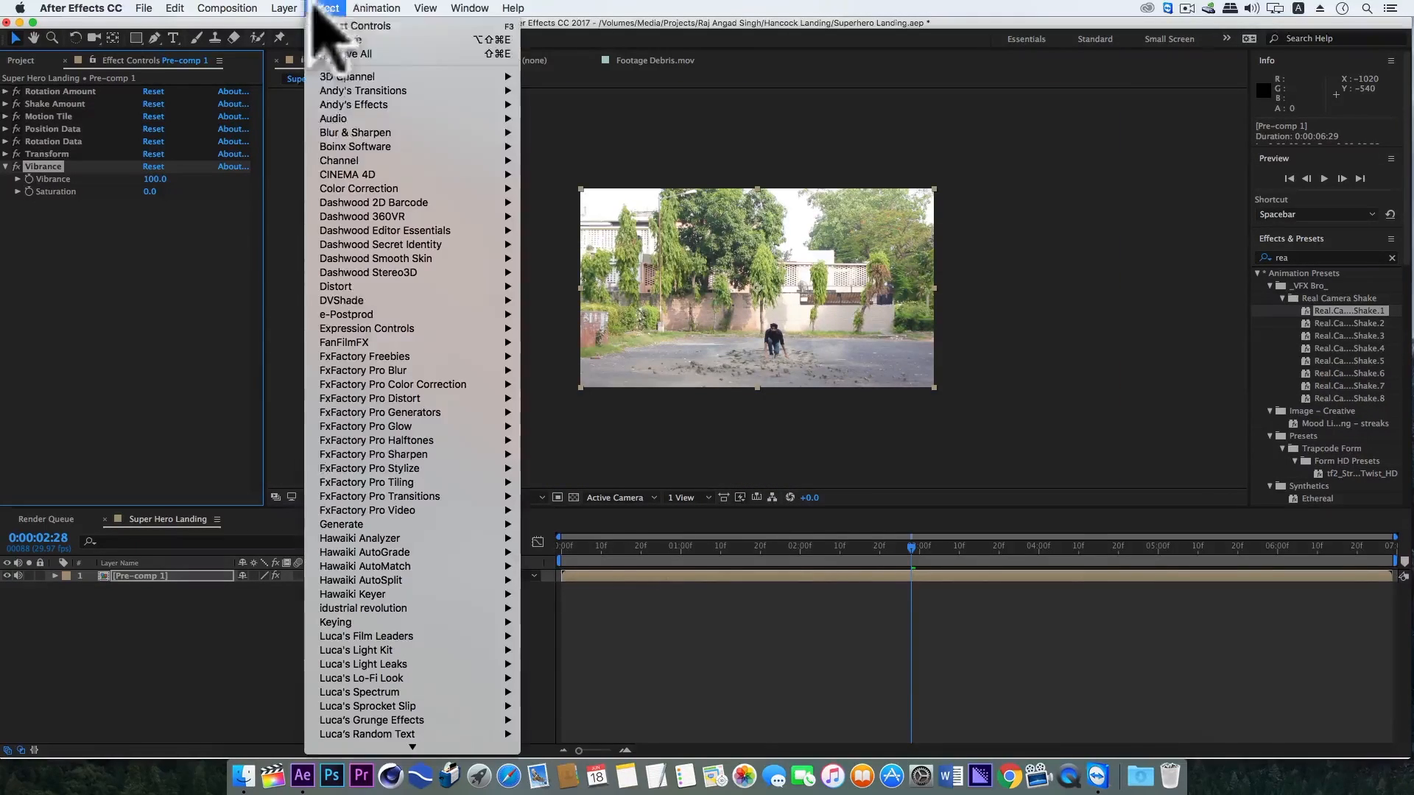
pyautogui.moveTo(359, 189)
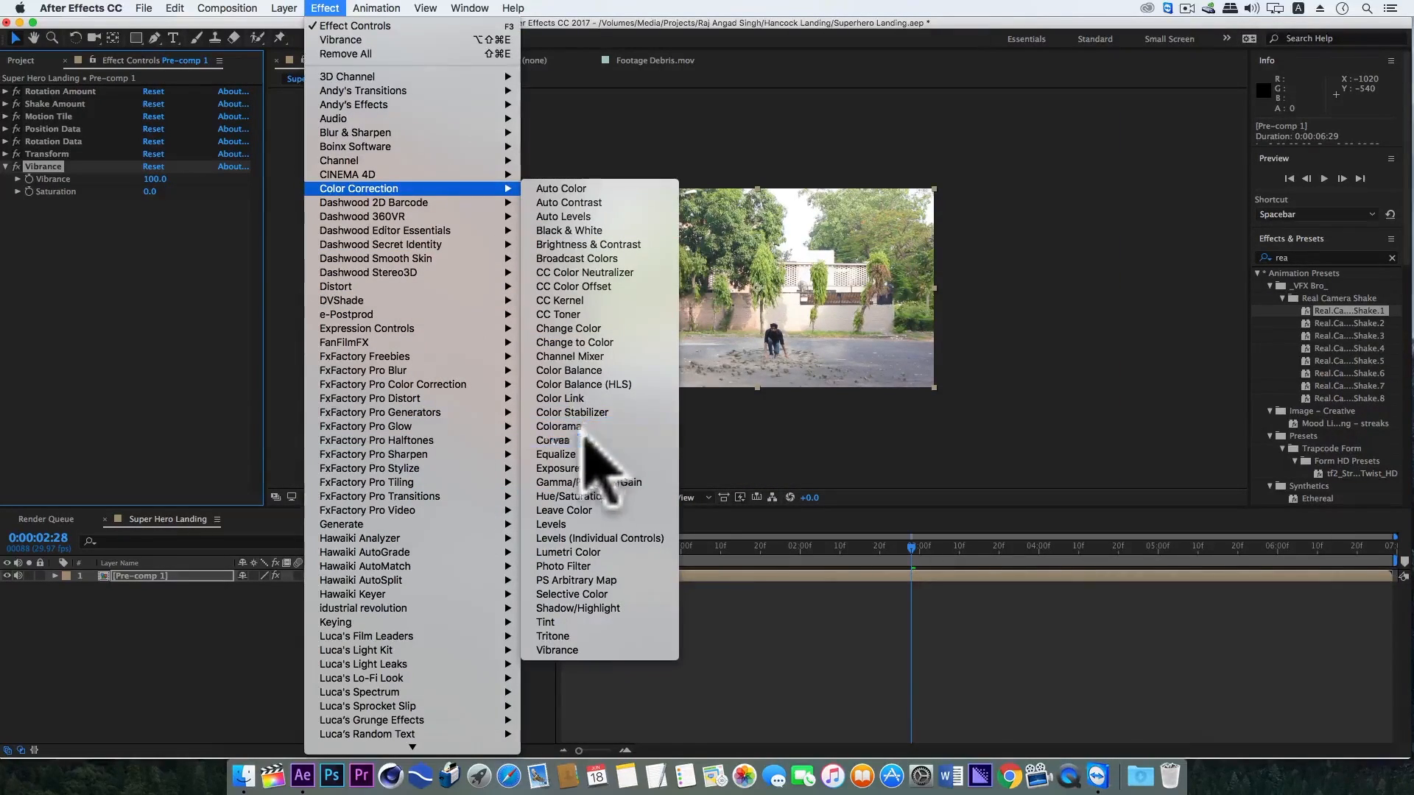
pyautogui.click(553, 440)
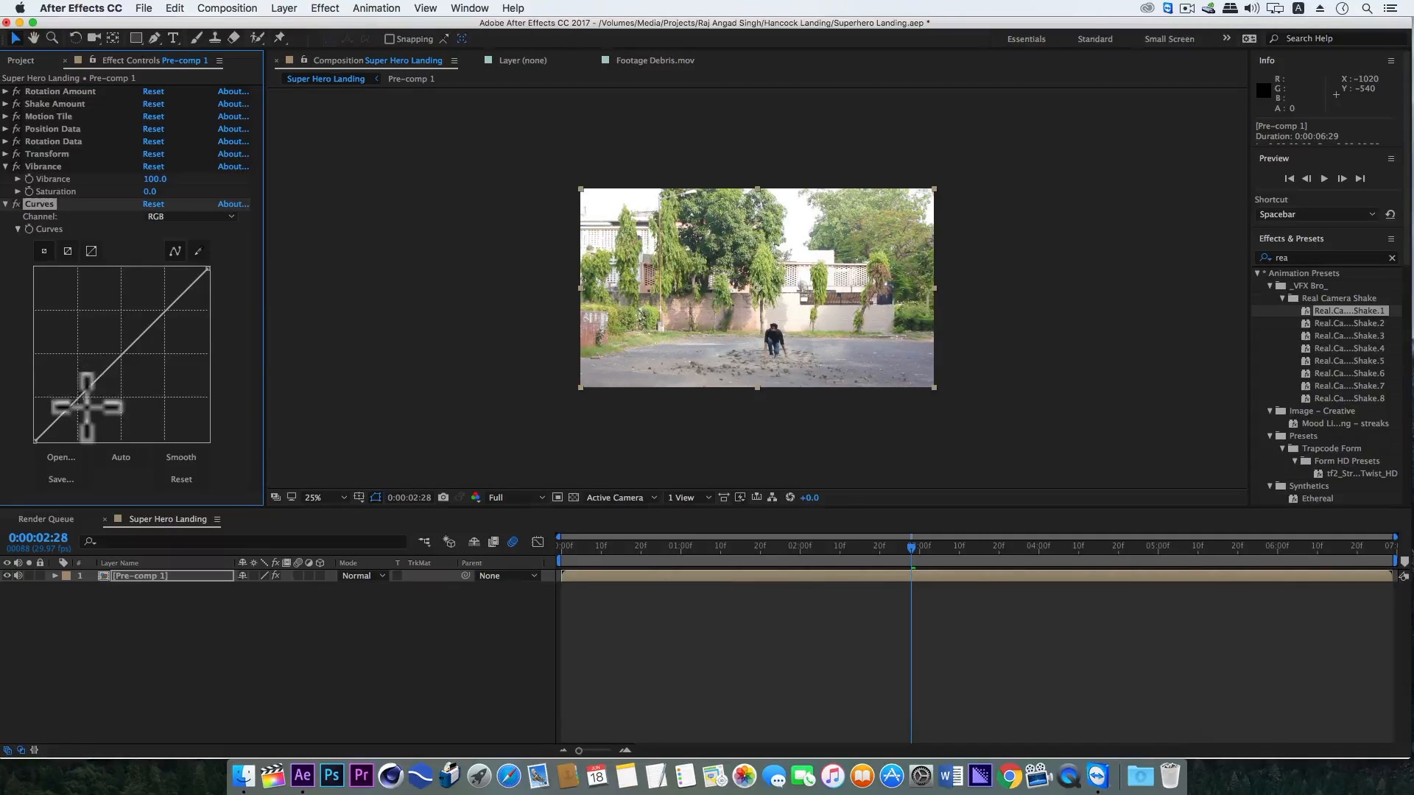